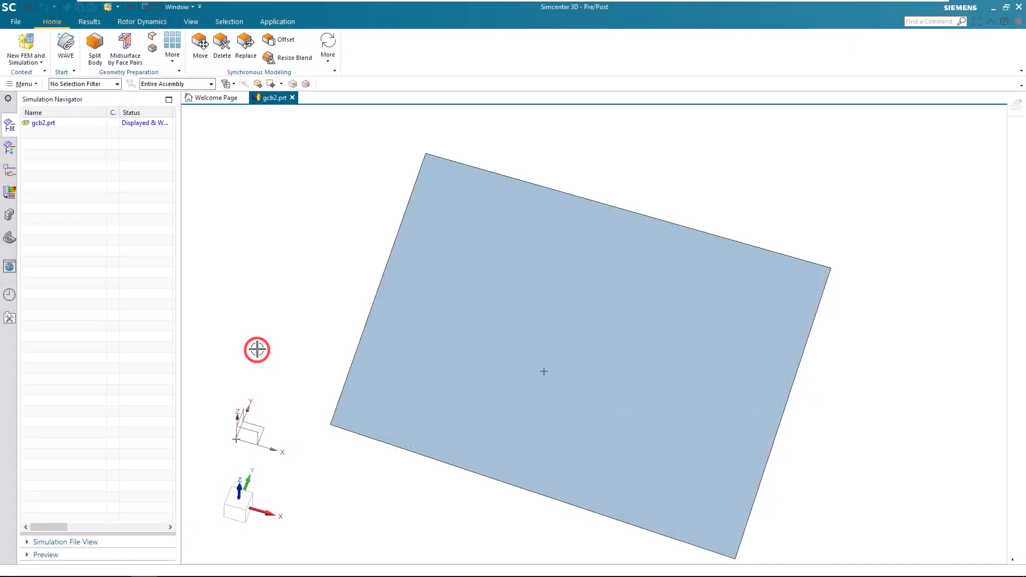
- Create a new FEM and simulation using all bodies, accepting the SOL 101 linear statics solution
{"action": "left_click_drag", "start_coordinate": [258, 350], "coordinate": [293, 321]}
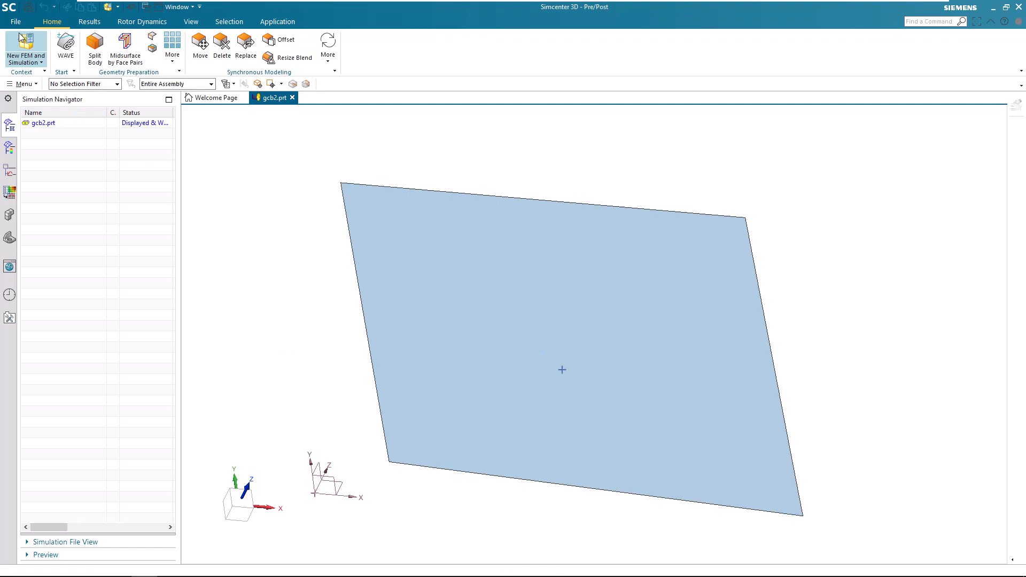
{"action": "left_click", "coordinate": [21, 44]}
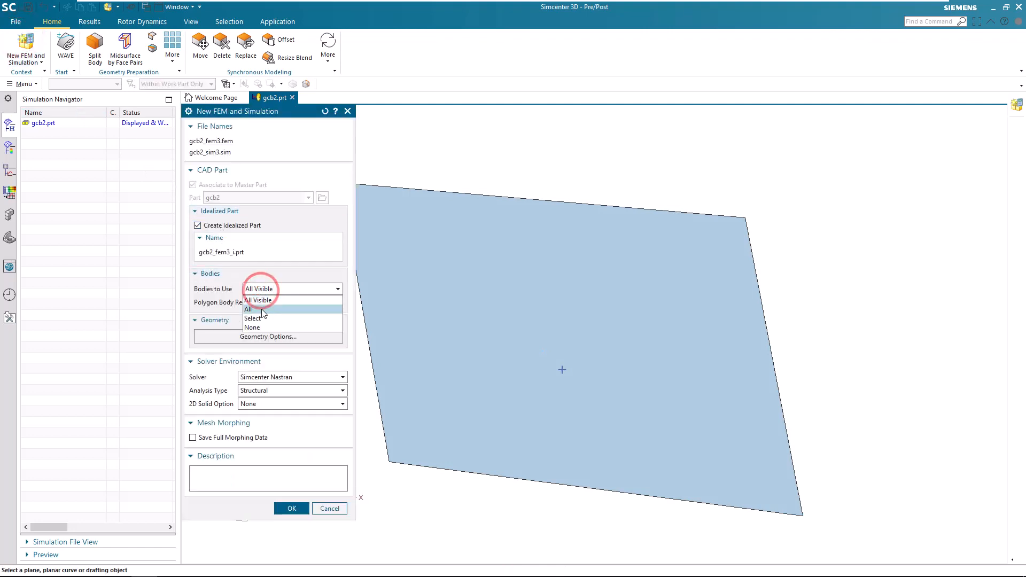
{"action": "left_click", "coordinate": [248, 310]}
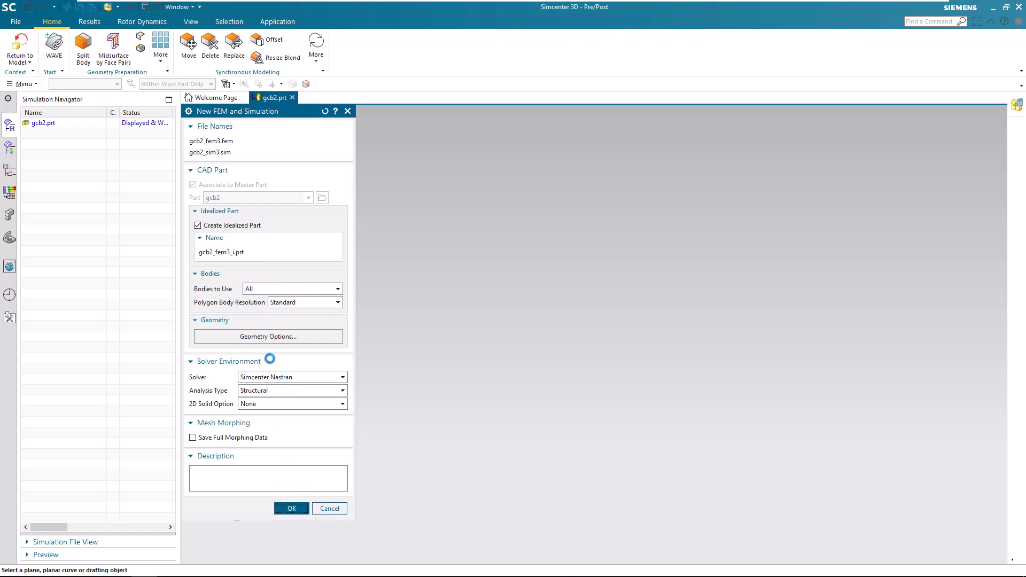
{"action": "left_click", "coordinate": [290, 509]}
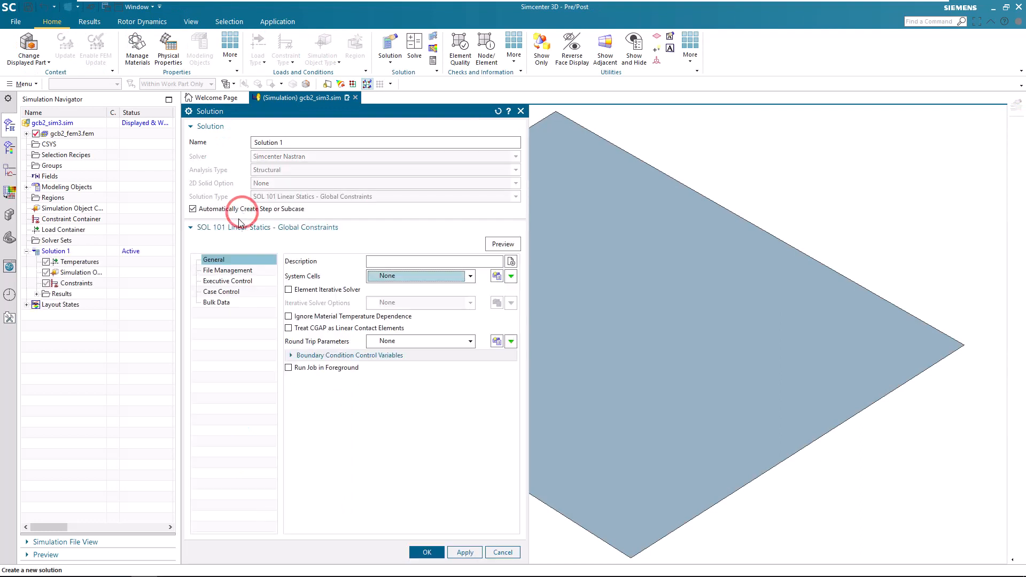
{"action": "left_click", "coordinate": [426, 551]}
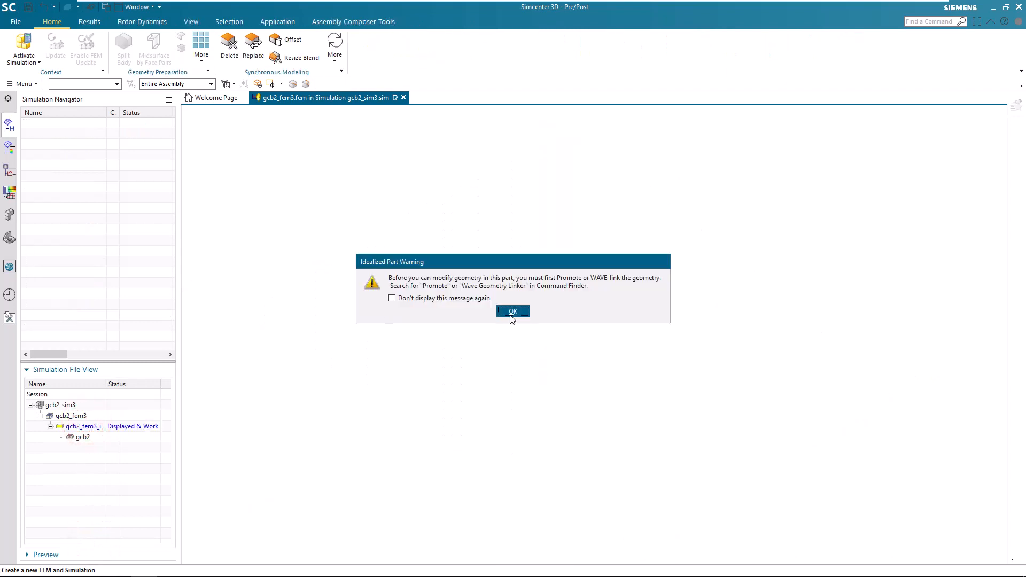
- Dismiss the idealized part warning and review the layer settings
{"action": "left_click", "coordinate": [513, 311]}
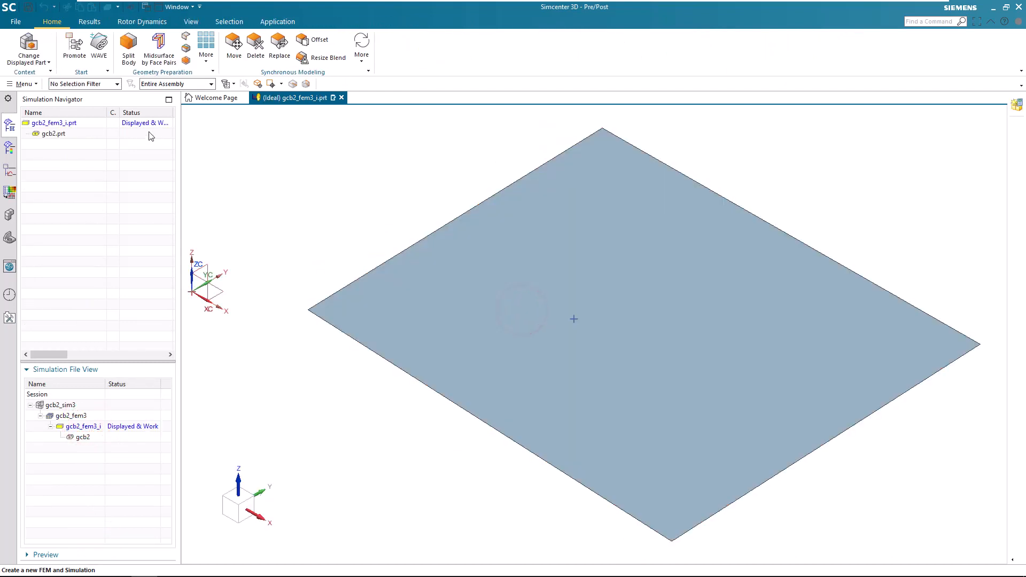
{"action": "left_click", "coordinate": [21, 83]}
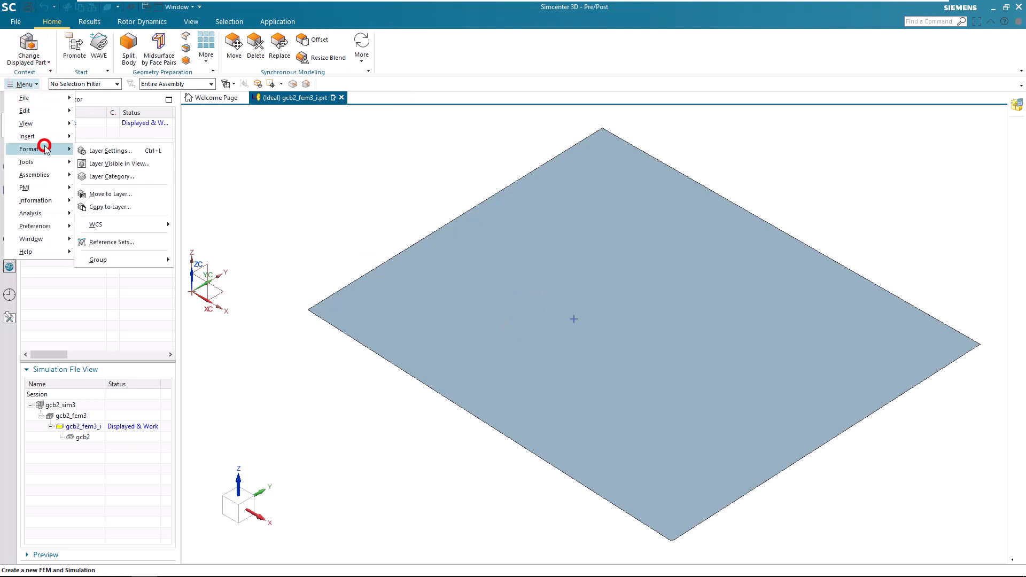
{"action": "left_click", "coordinate": [109, 149]}
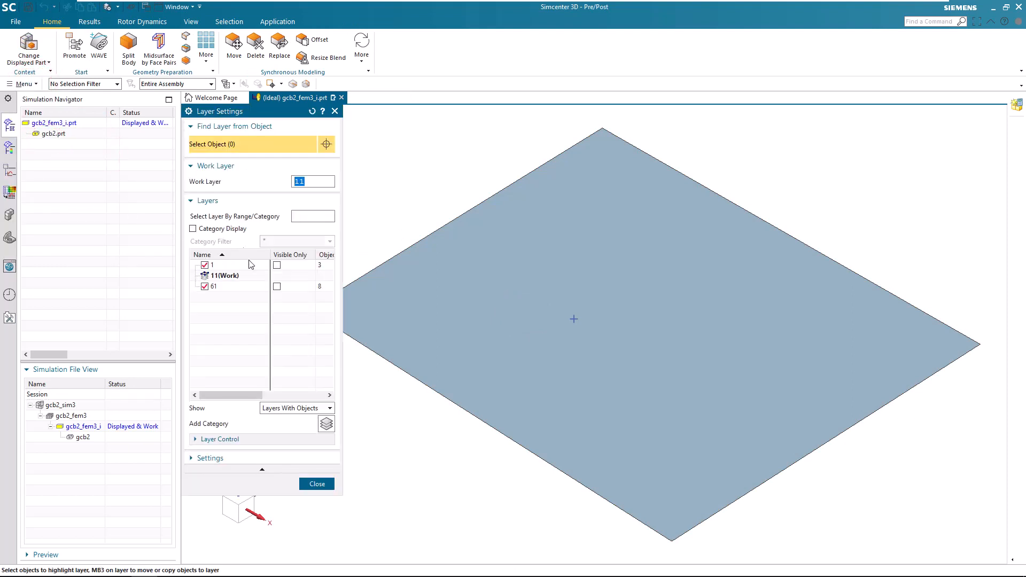
{"action": "left_click", "coordinate": [316, 484]}
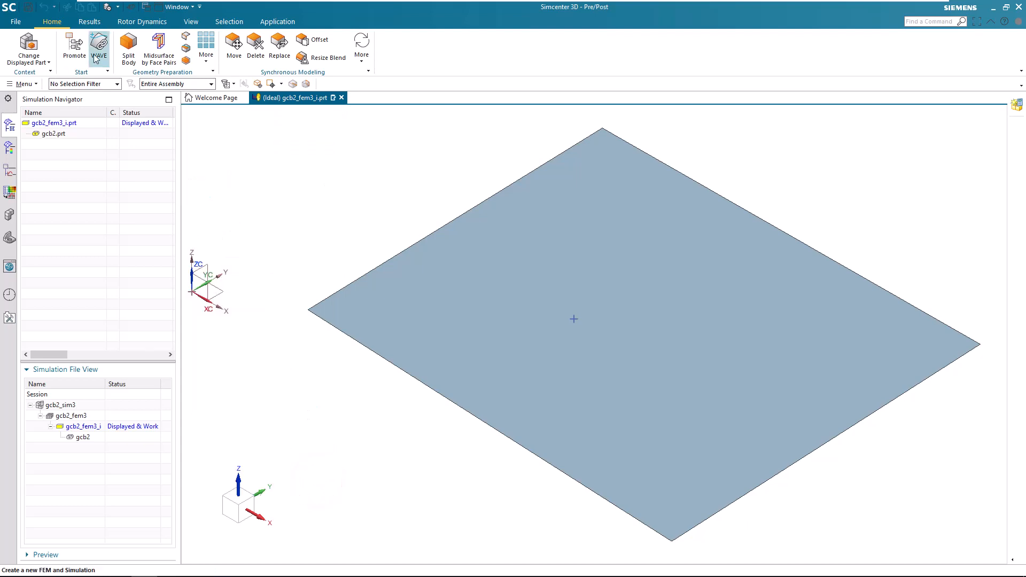
- Link the sheet body into the idealized part with the WAVE Geometry Linker, then recheck the layer settings
{"action": "left_click", "coordinate": [98, 45]}
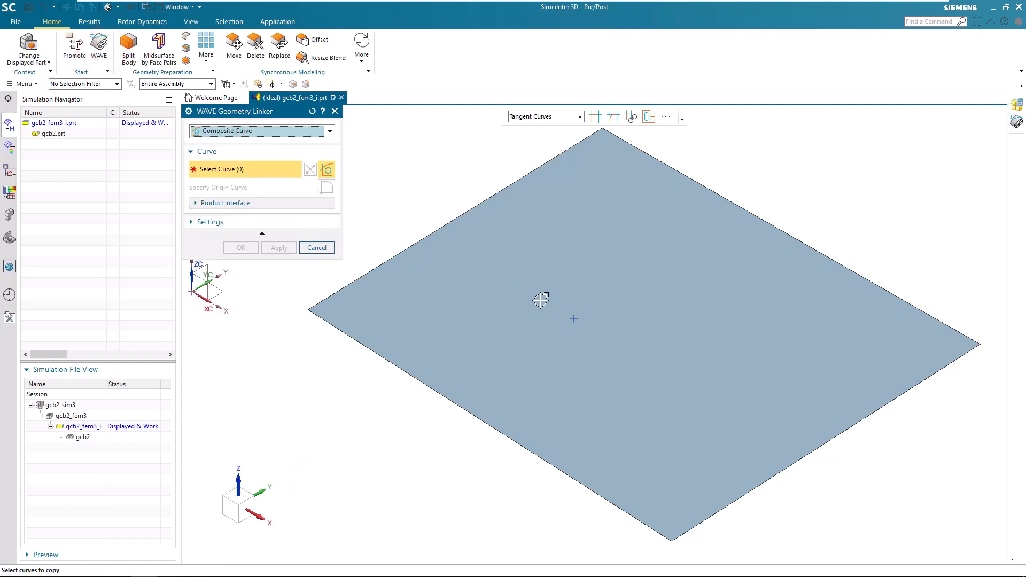
{"action": "left_click", "coordinate": [573, 319]}
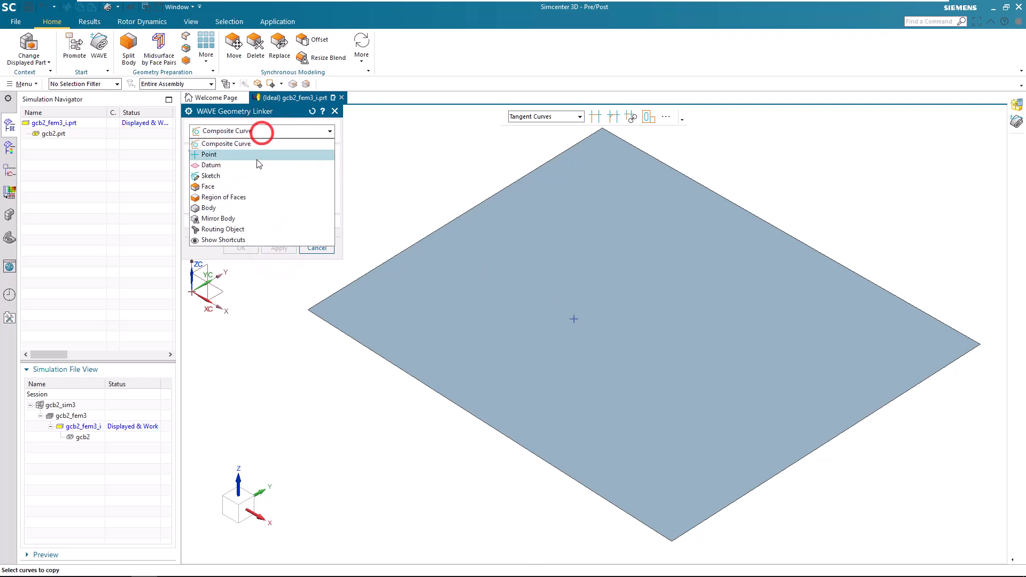
{"action": "left_click", "coordinate": [207, 207]}
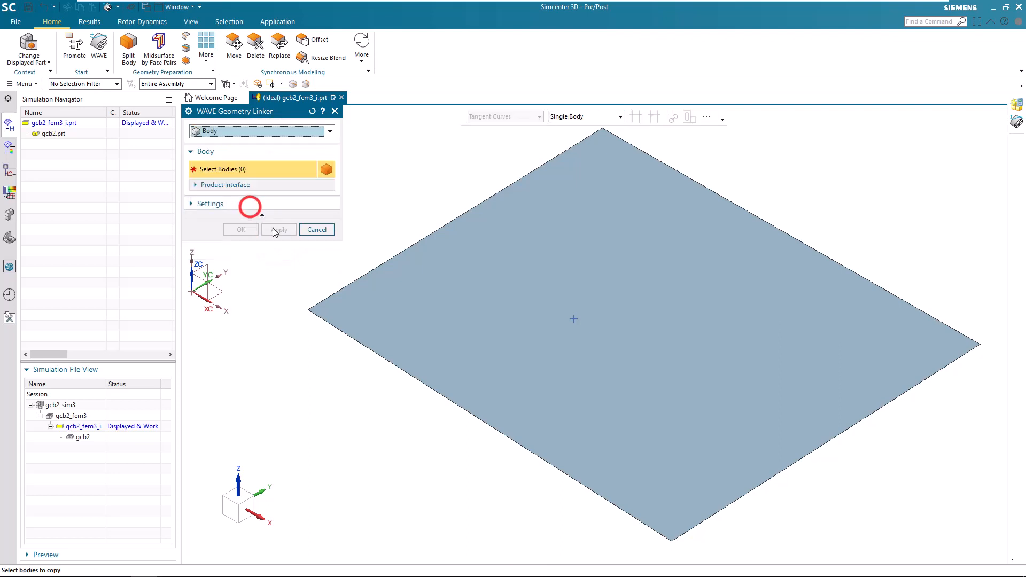
{"action": "left_click", "coordinate": [316, 228]}
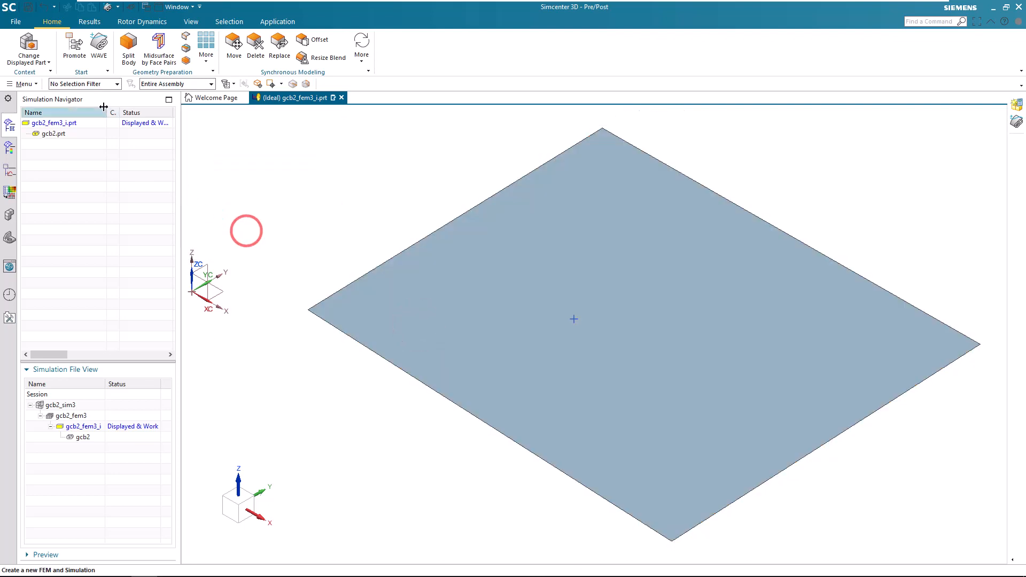
{"action": "left_click", "coordinate": [20, 83]}
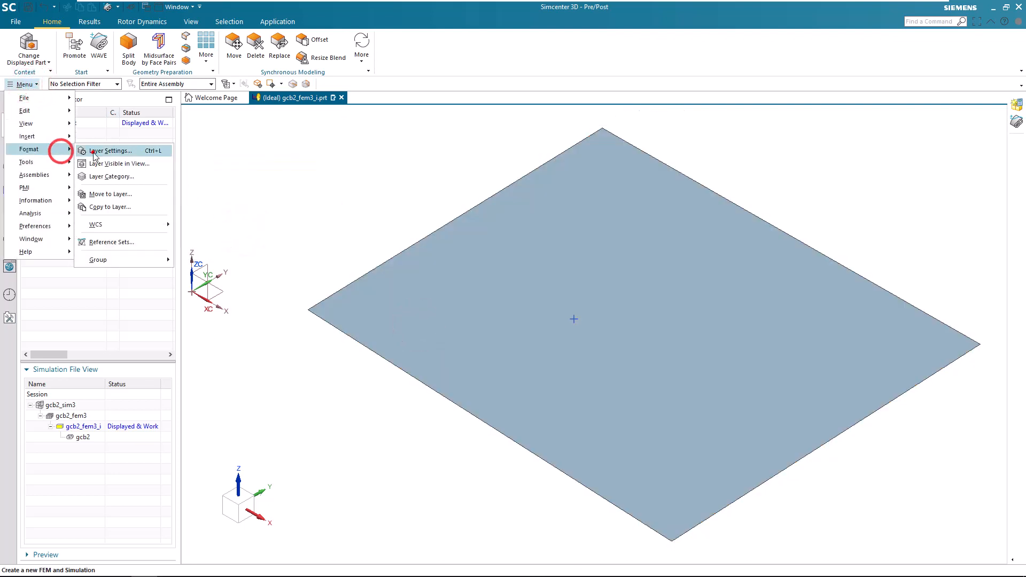
{"action": "left_click", "coordinate": [109, 149]}
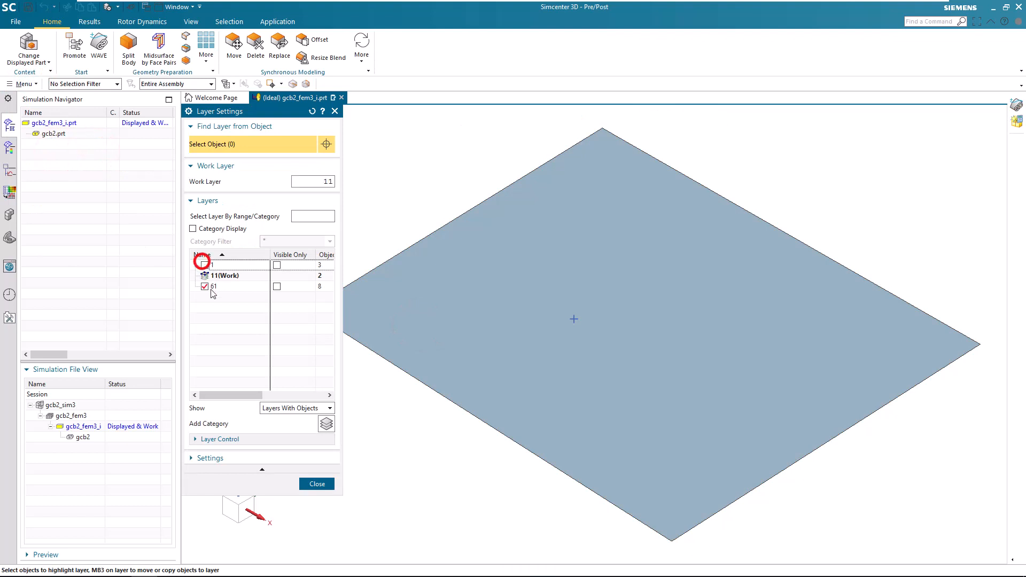
{"action": "left_click", "coordinate": [317, 484]}
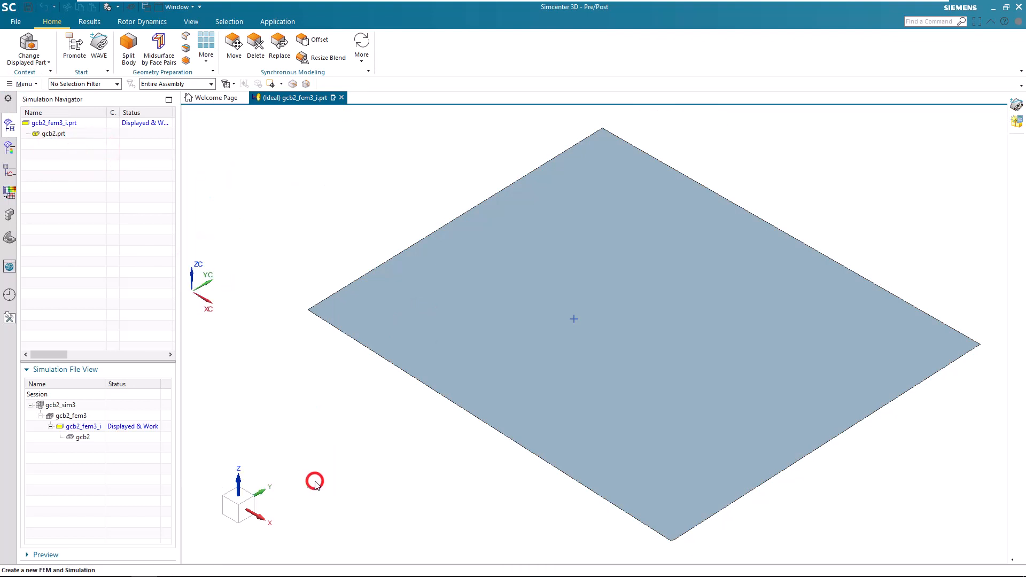
{"action": "mouse_move", "coordinate": [182, 124]}
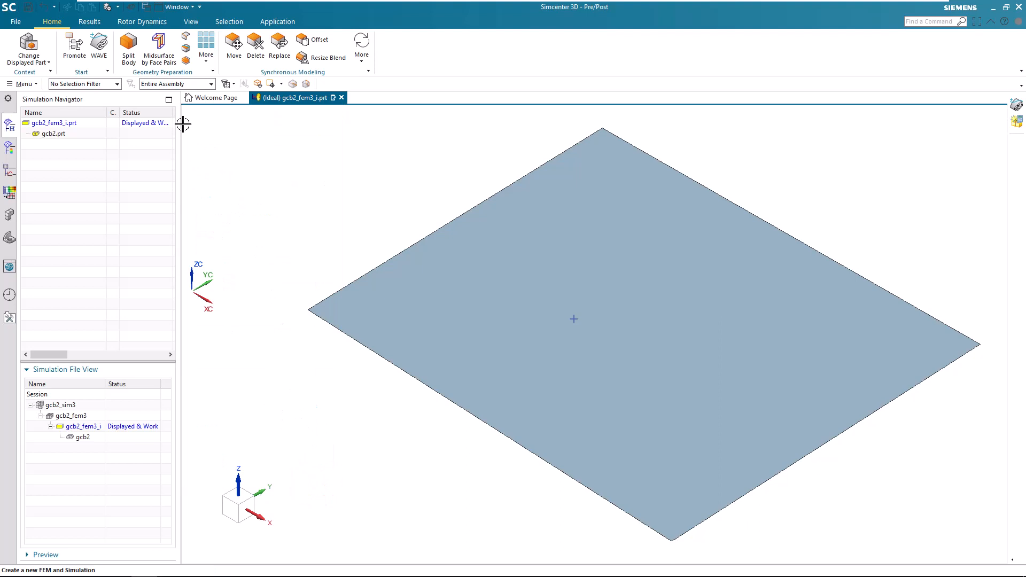
- In the Modeling environment, create a datum plane on the linked sheet's face
{"action": "left_click", "coordinate": [277, 21]}
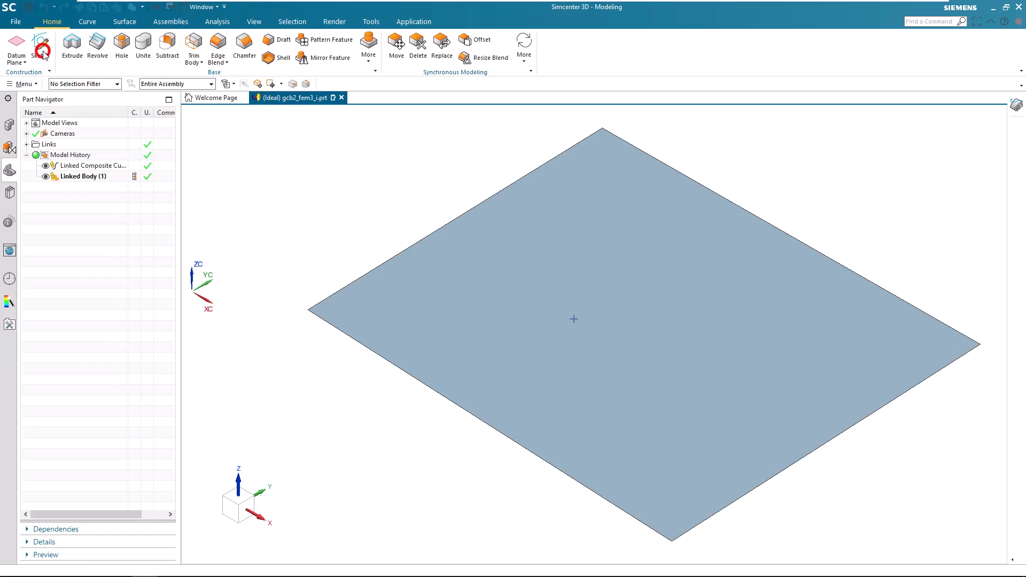
{"action": "left_click", "coordinate": [40, 41]}
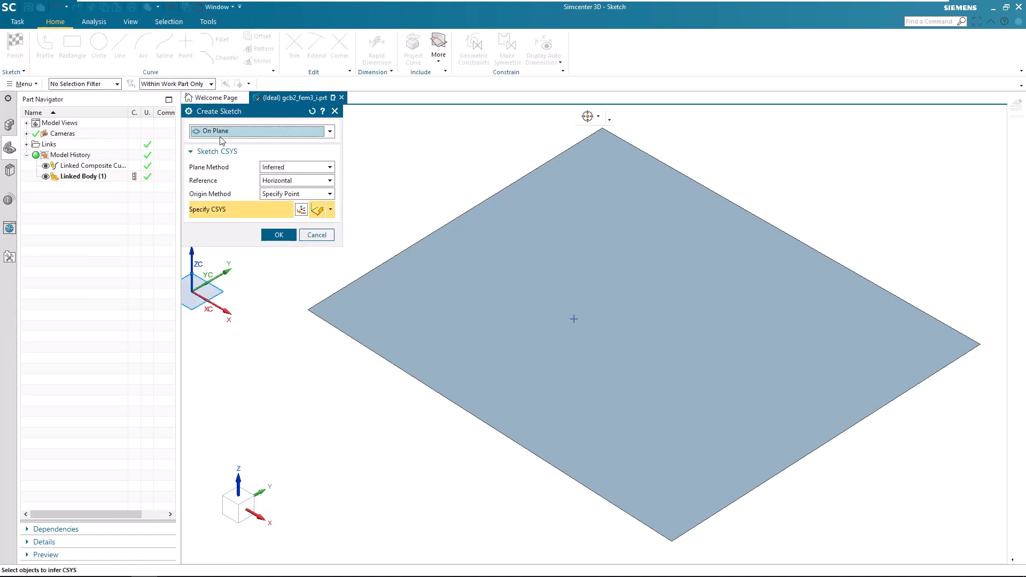
{"action": "left_click", "coordinate": [316, 234]}
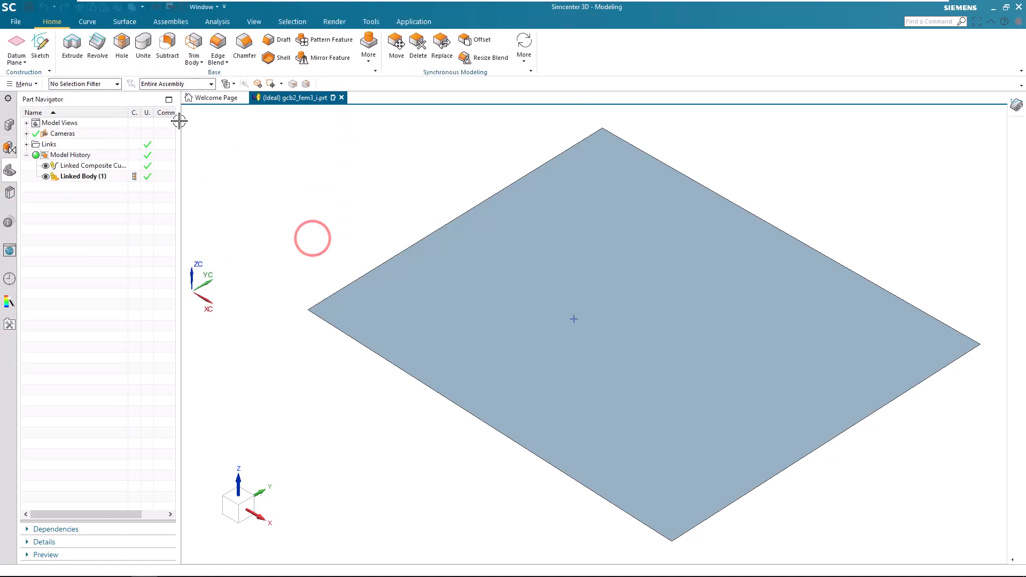
{"action": "left_click", "coordinate": [12, 43]}
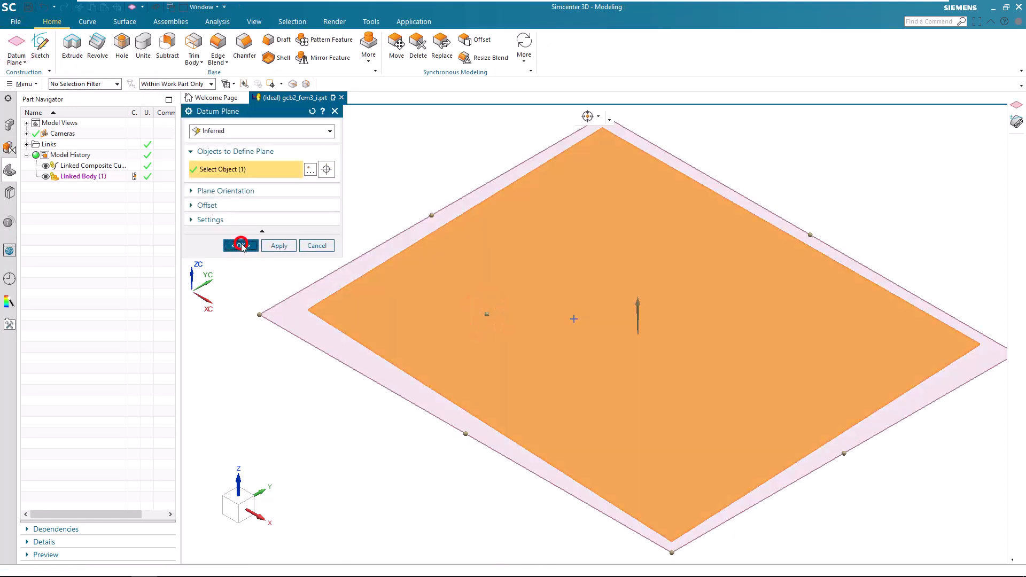
{"action": "left_click", "coordinate": [240, 246]}
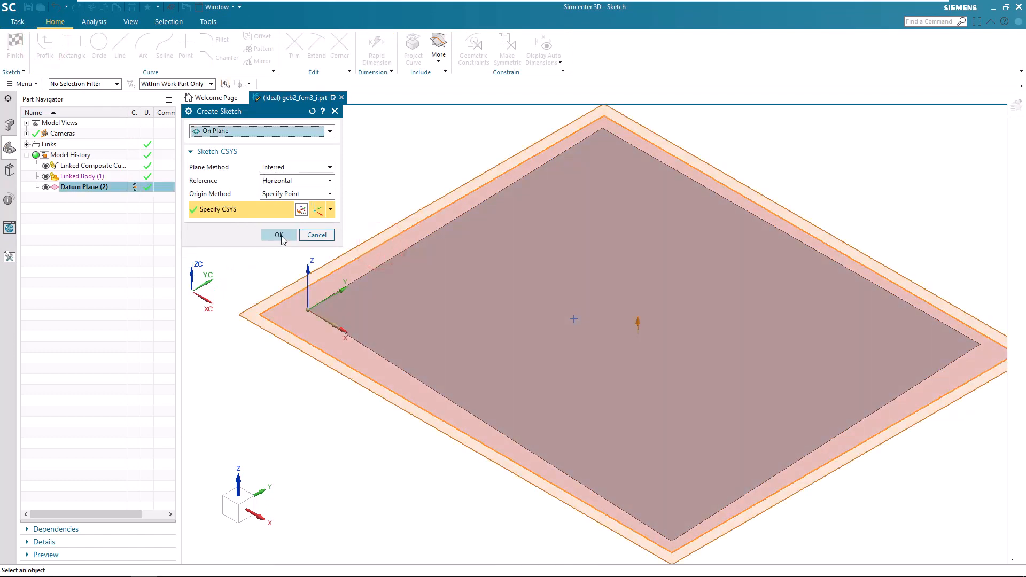
- Place the sketch on the datum plane and draw two connected lines from the interior point down to the bottom edge
{"action": "left_click", "coordinate": [278, 235]}
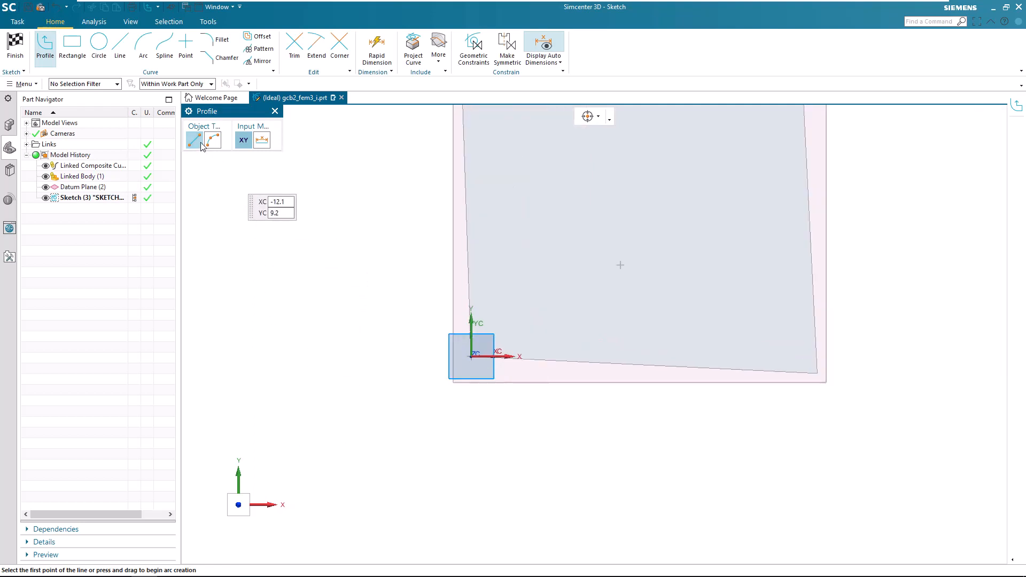
{"action": "left_click", "coordinate": [615, 262]}
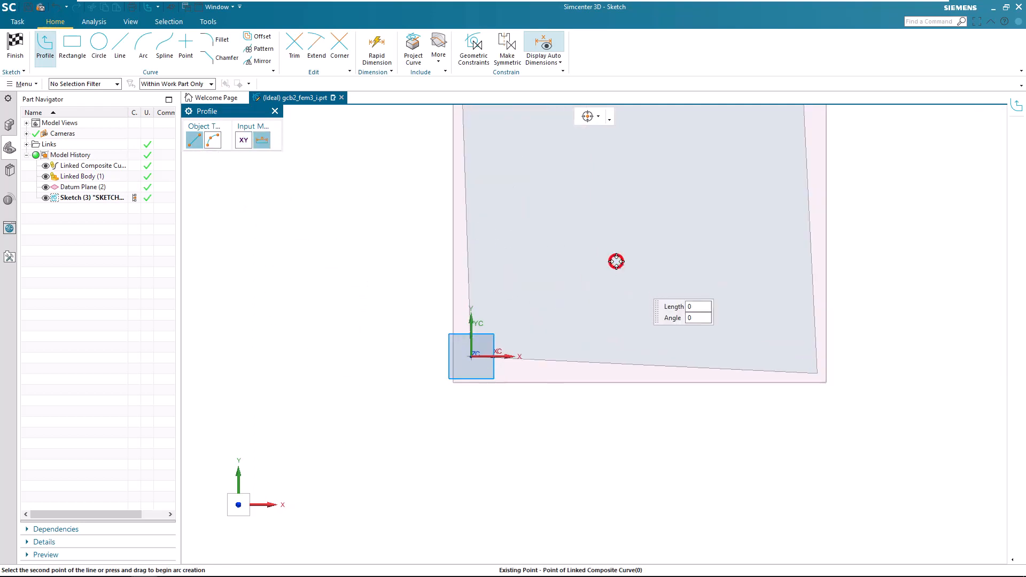
{"action": "mouse_move", "coordinate": [466, 224]}
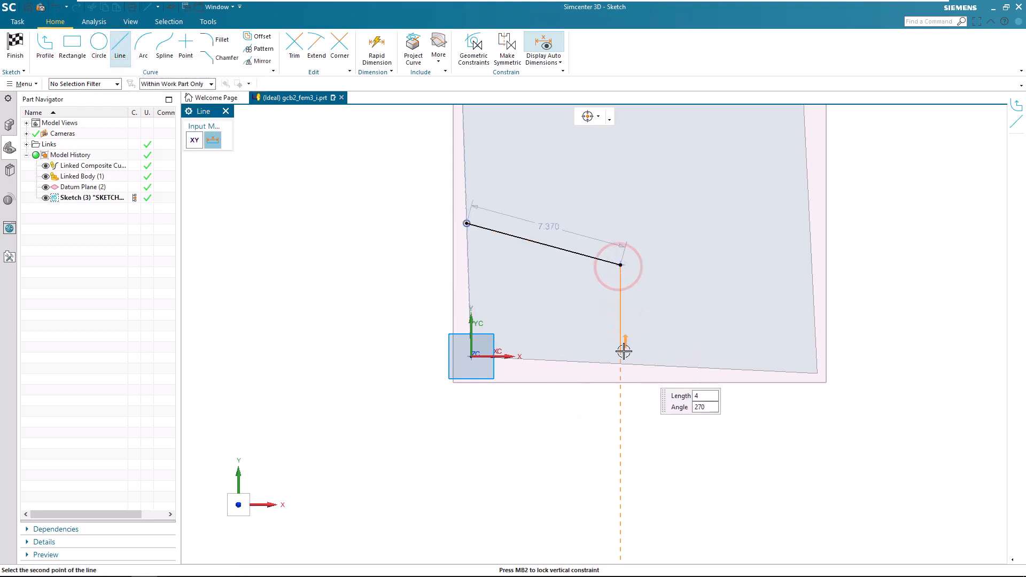
{"action": "left_click", "coordinate": [633, 363]}
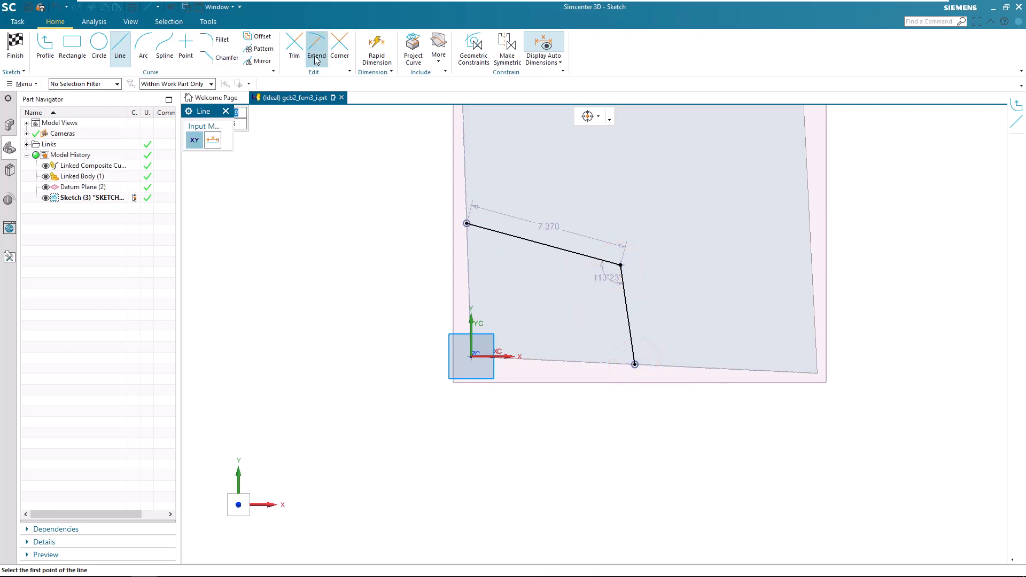
{"action": "left_click", "coordinate": [474, 43]}
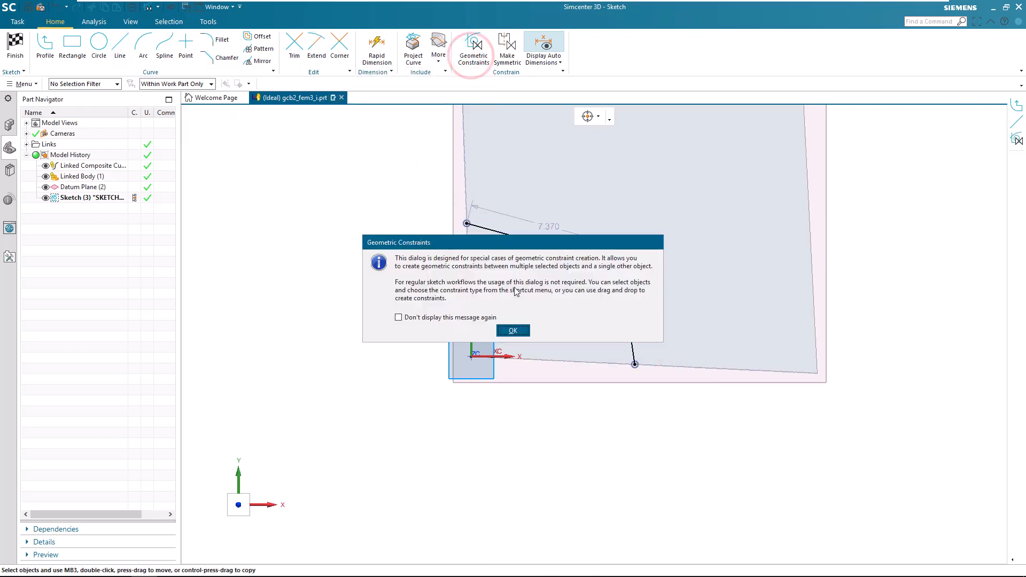
- Constrain the second line perpendicular to the first and finish the fully constrained sketch
{"action": "left_click", "coordinate": [513, 331]}
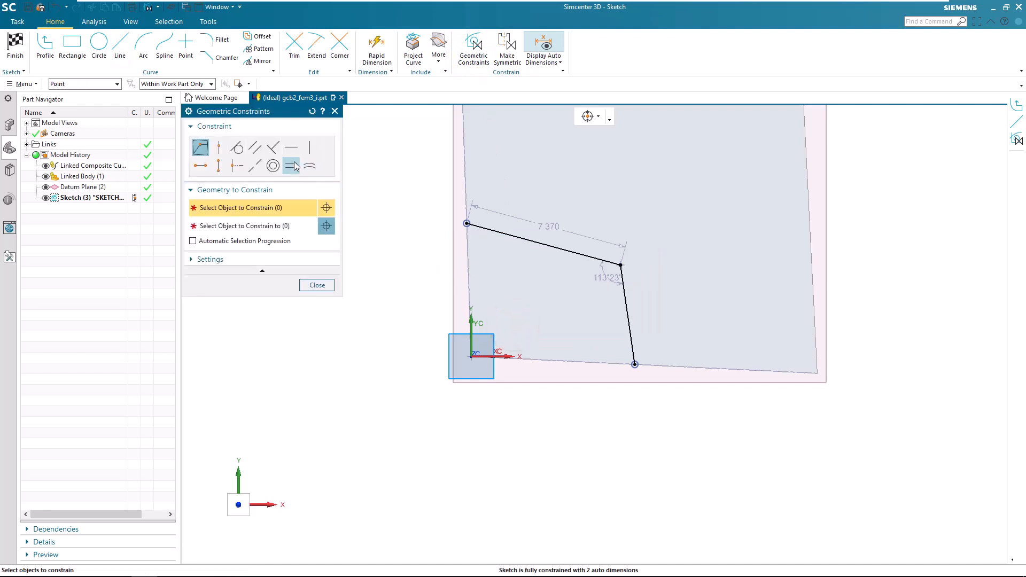
{"action": "left_click", "coordinate": [489, 233]}
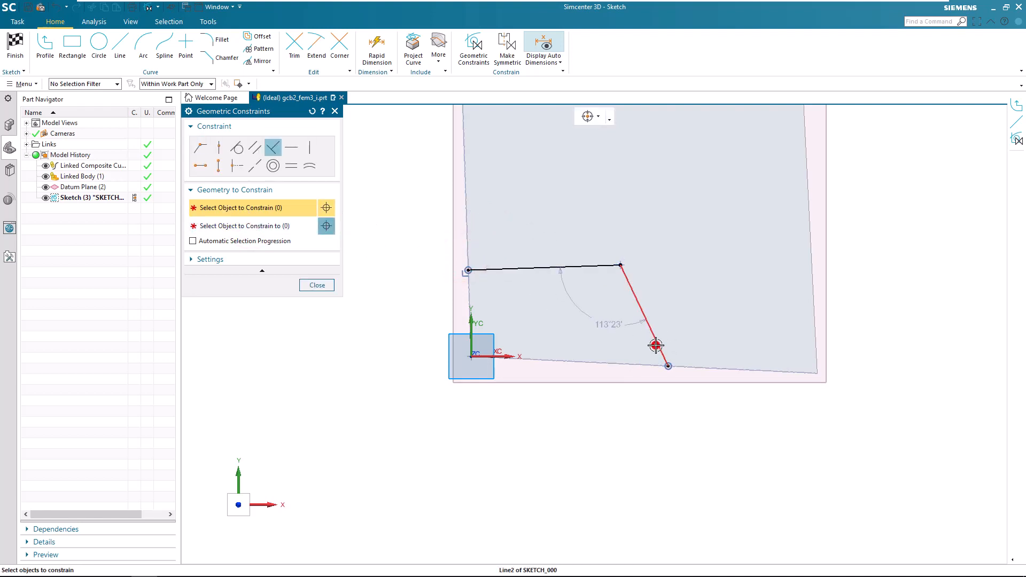
{"action": "left_click", "coordinate": [655, 346]}
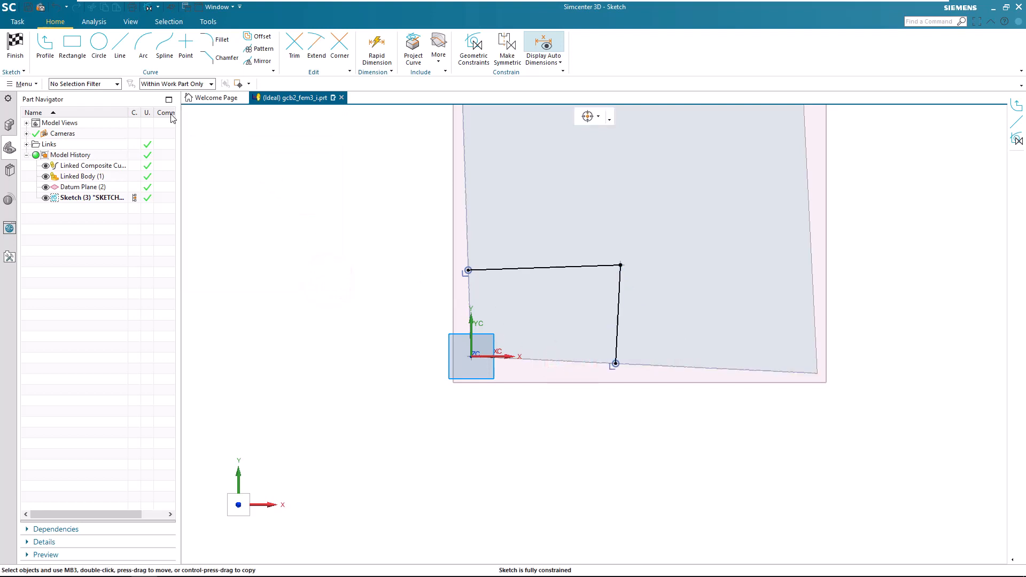
{"action": "left_click", "coordinate": [16, 44]}
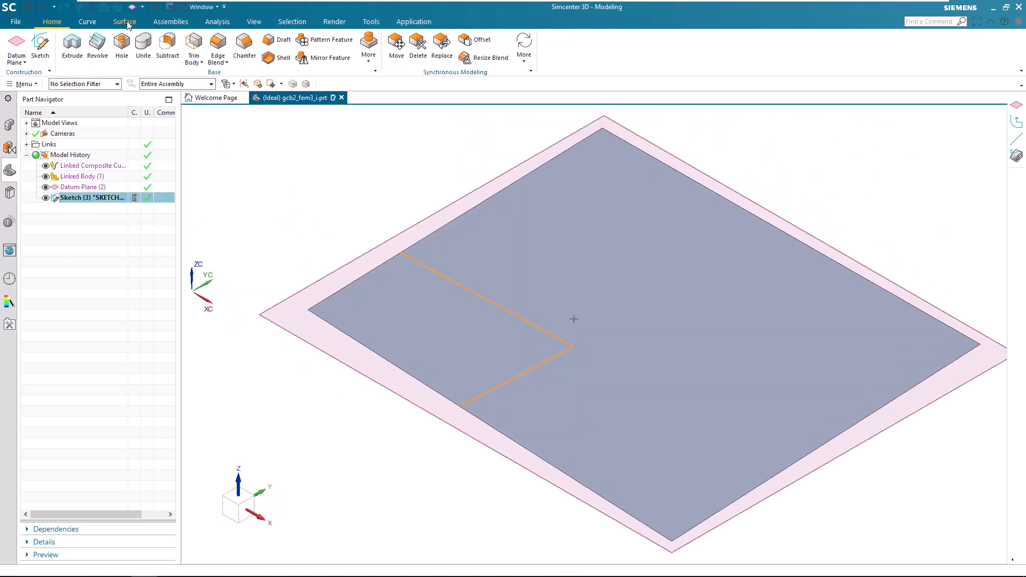
- Divide the sheet face along both sketch lines and return to the simulation environment
{"action": "left_click", "coordinate": [124, 22]}
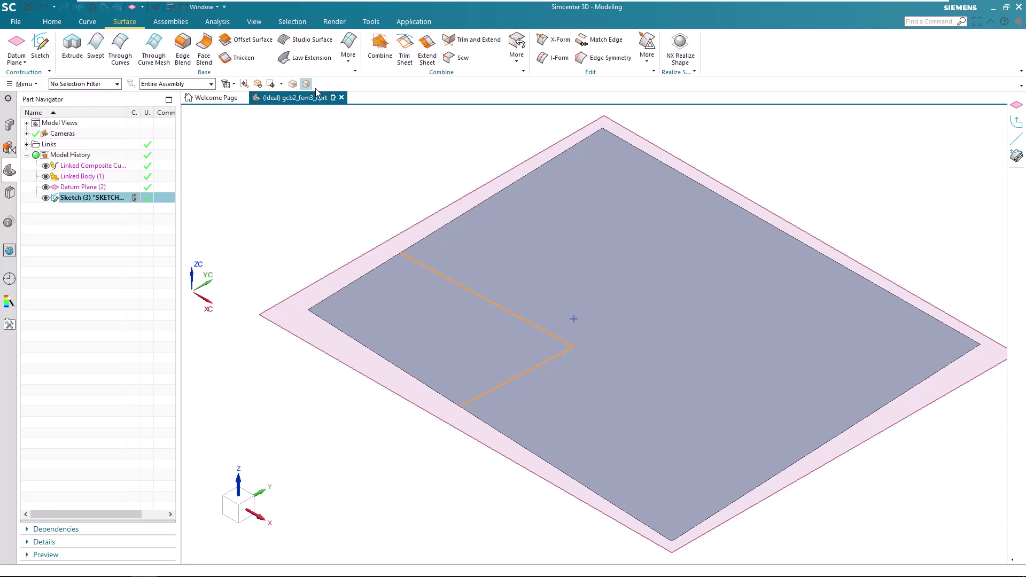
{"action": "left_click", "coordinate": [516, 47]}
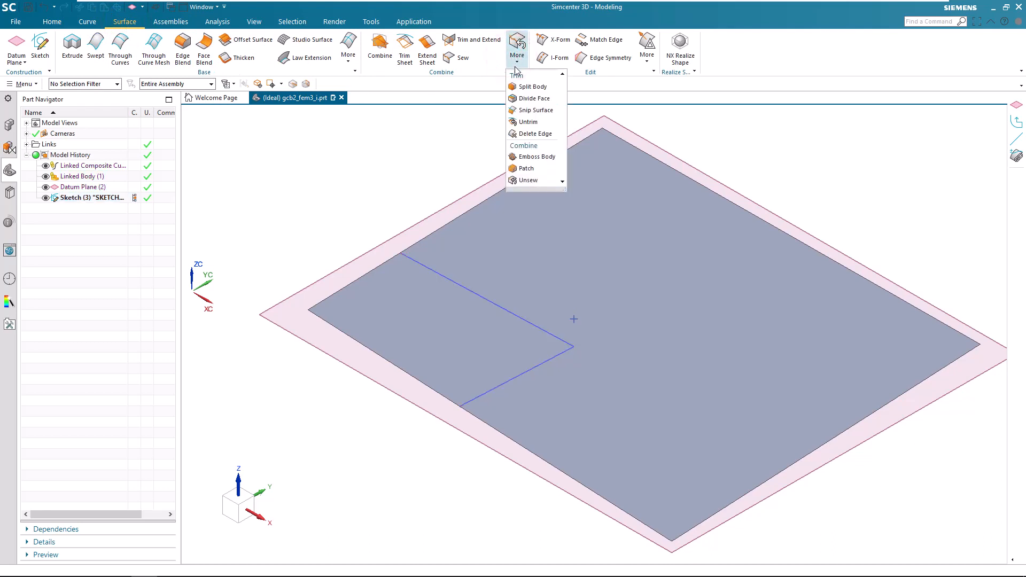
{"action": "left_click", "coordinate": [534, 98]}
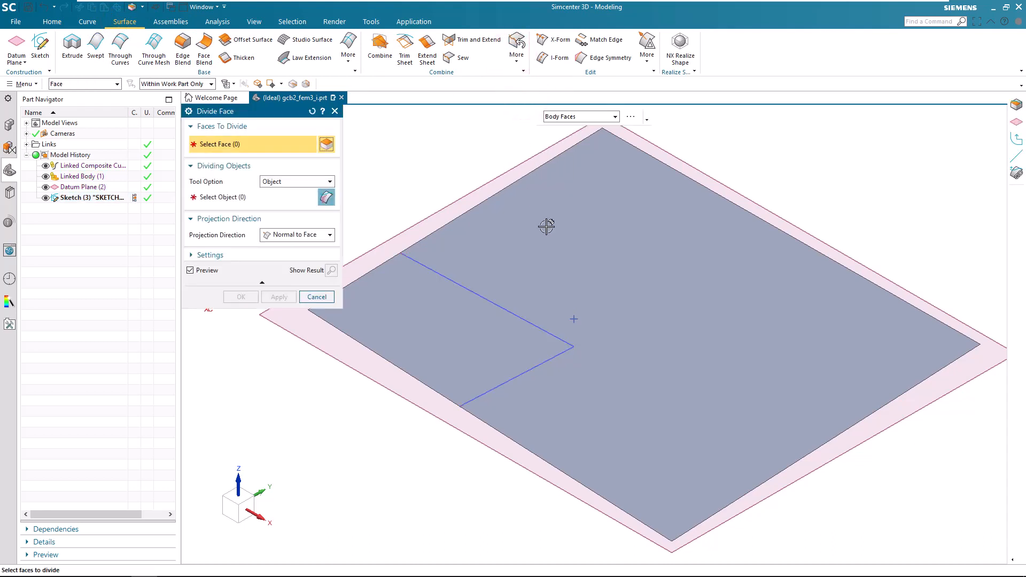
{"action": "left_click", "coordinate": [545, 227]}
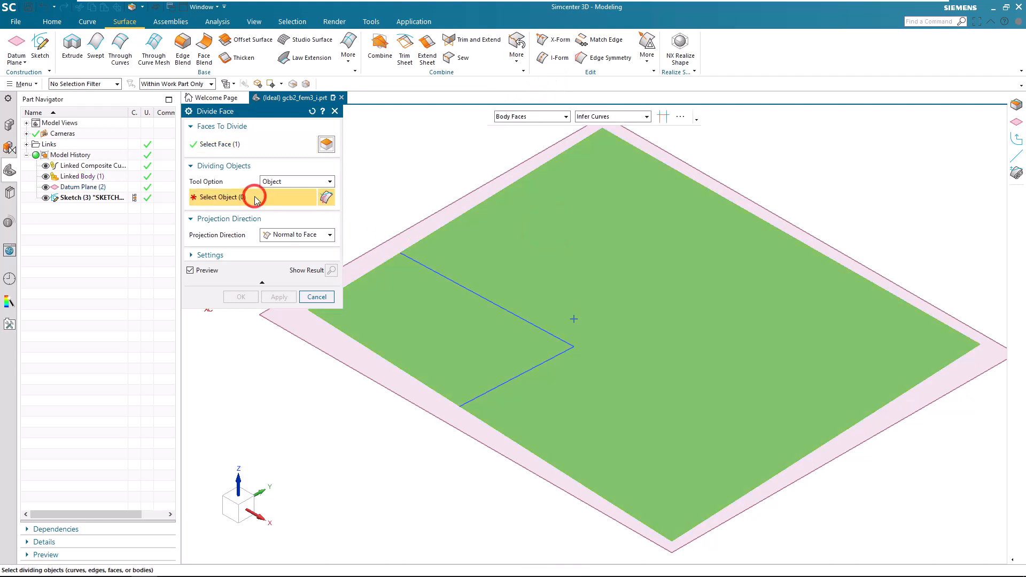
{"action": "left_click", "coordinate": [426, 266]}
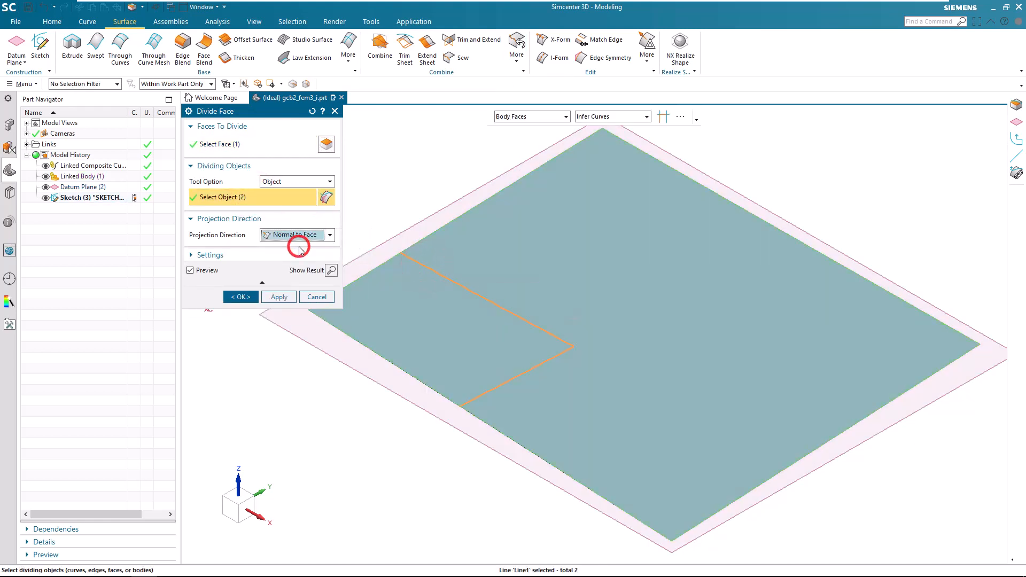
{"action": "left_click", "coordinate": [240, 297]}
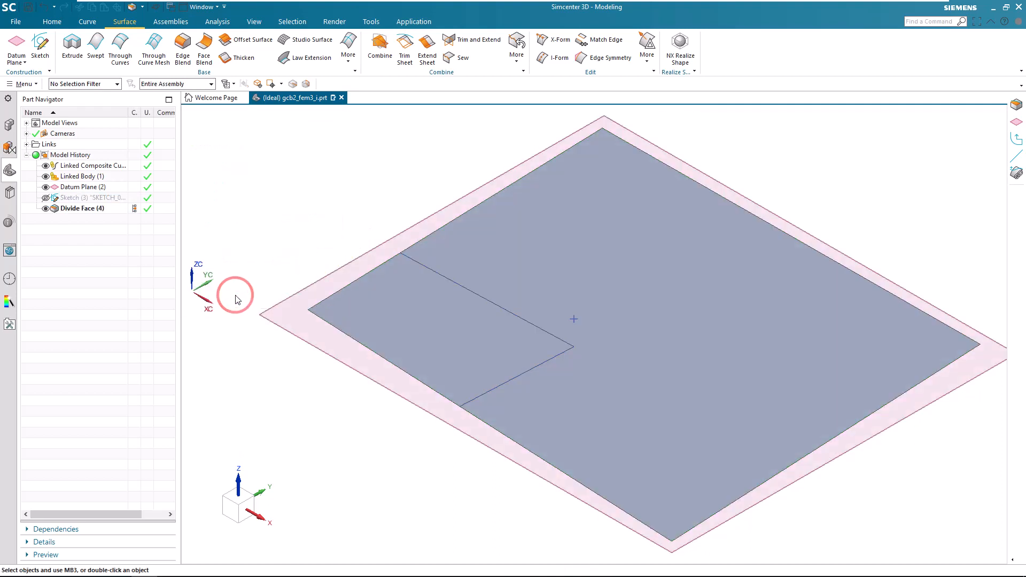
{"action": "mouse_move", "coordinate": [216, 176]}
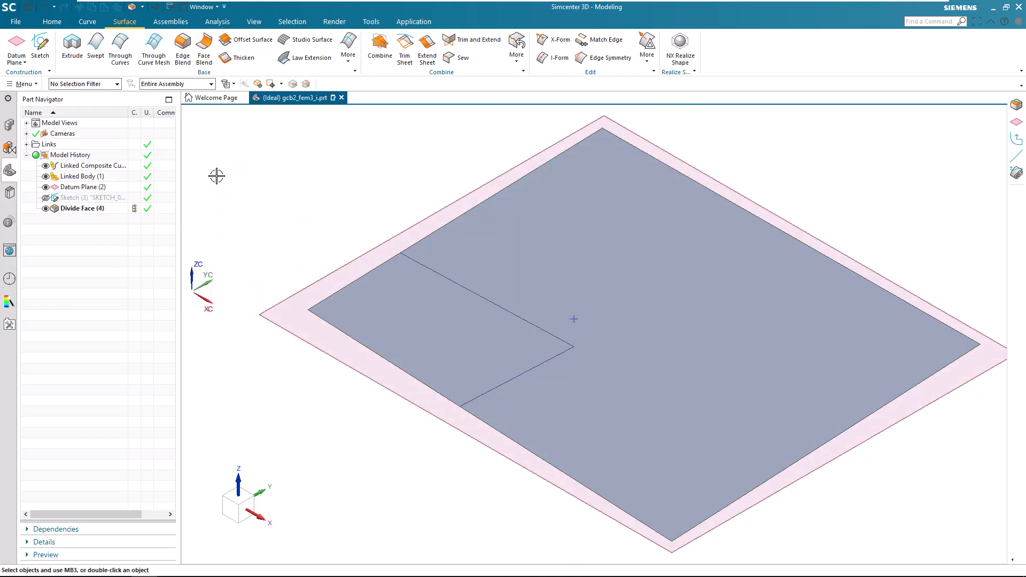
{"action": "left_click", "coordinate": [413, 22]}
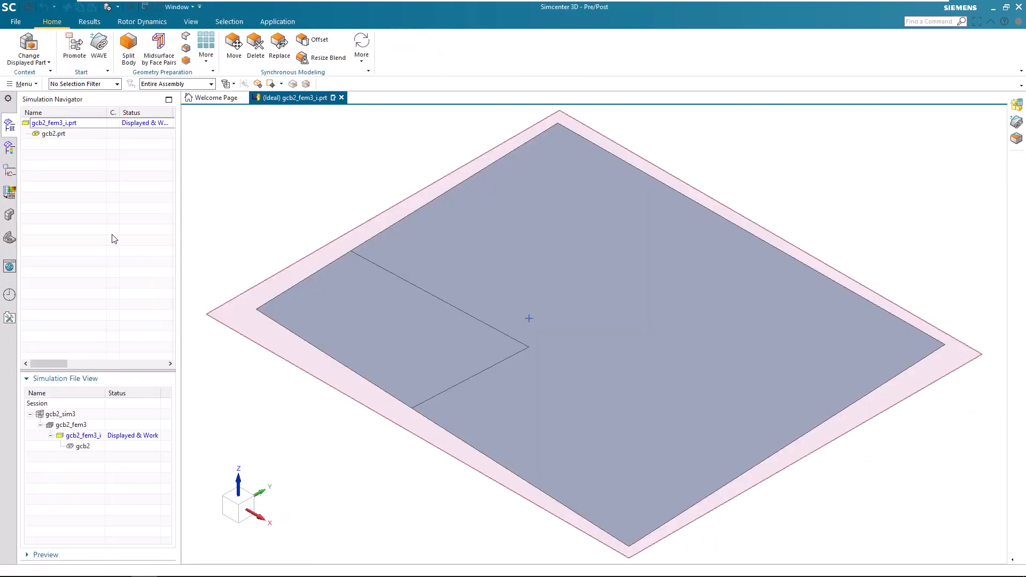
- Display gcb2_fem3, expand its polygon geometry and review the layer settings before starting a 2D mesh
{"action": "double_click", "coordinate": [70, 426]}
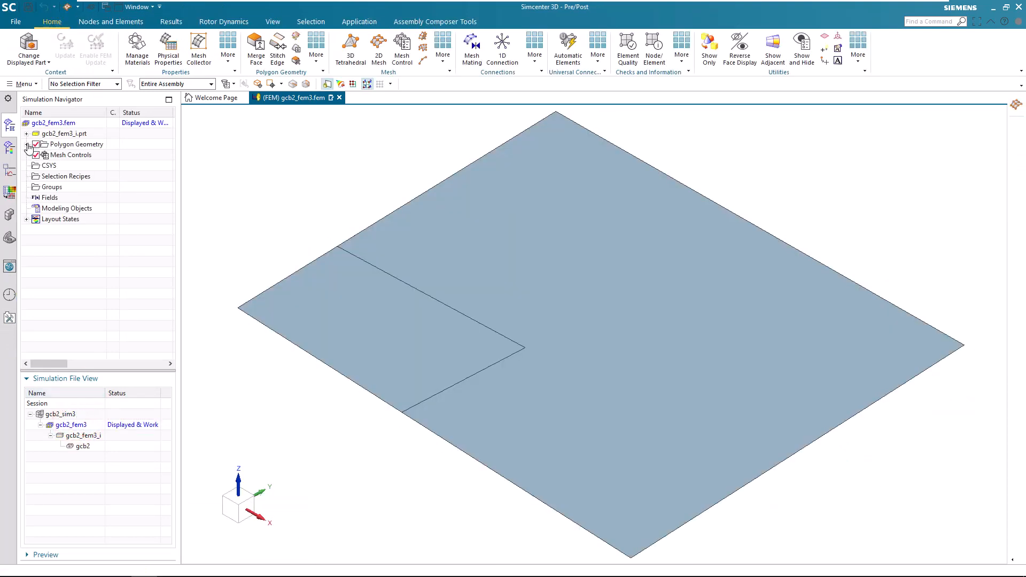
{"action": "left_click", "coordinate": [27, 143]}
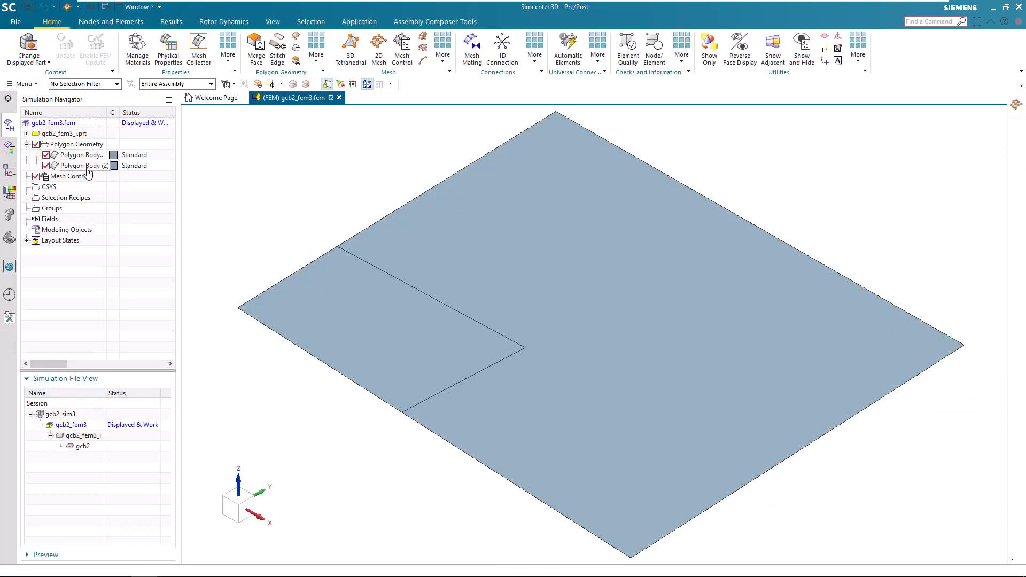
{"action": "left_click", "coordinate": [20, 84]}
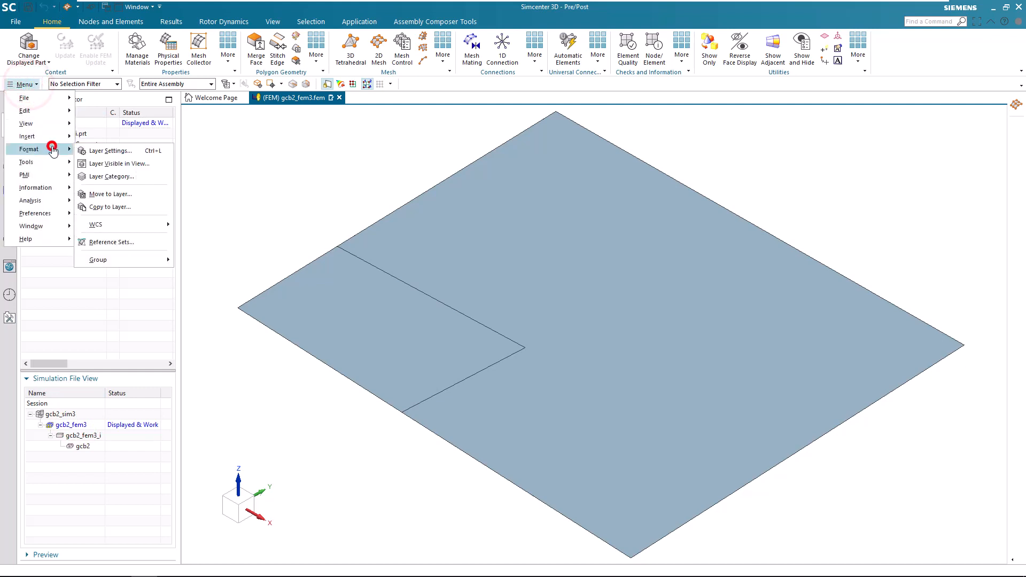
{"action": "left_click", "coordinate": [109, 150]}
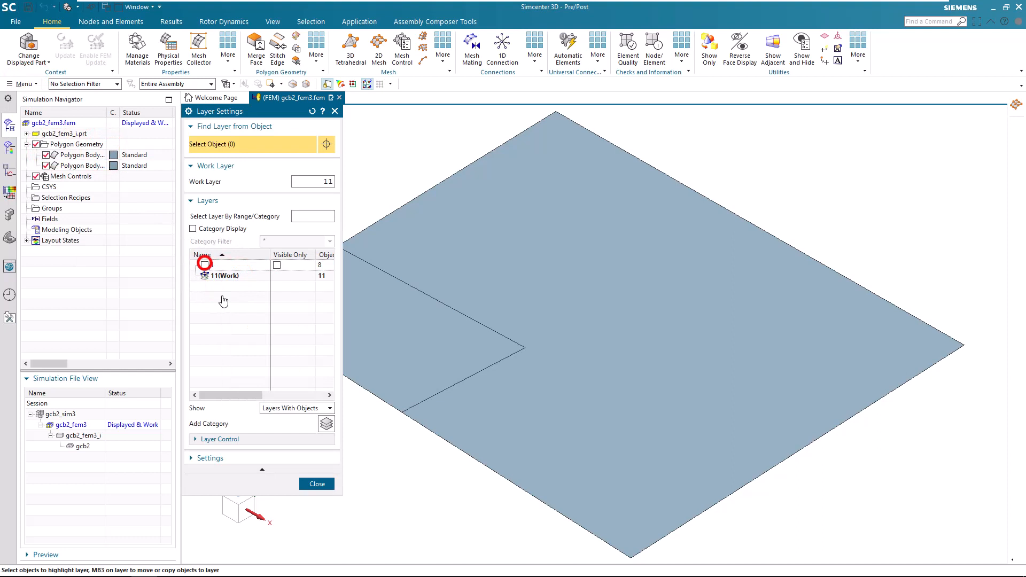
{"action": "left_click", "coordinate": [316, 484]}
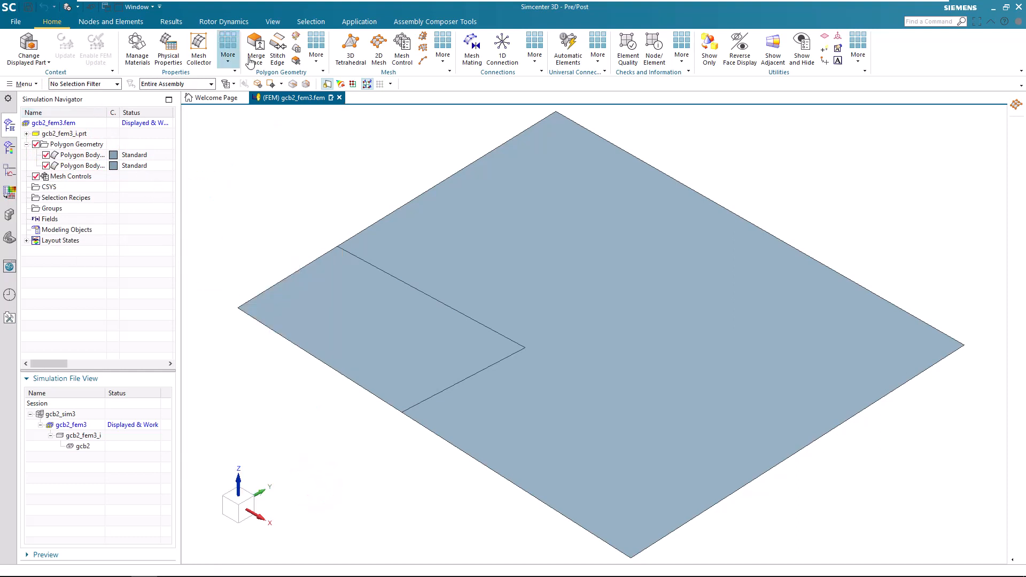
{"action": "left_click", "coordinate": [378, 47]}
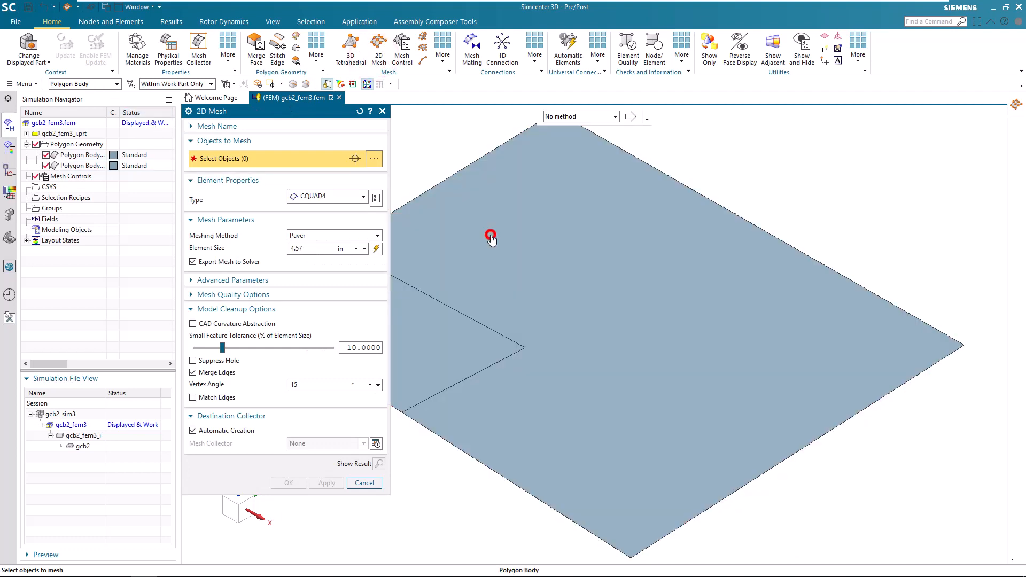
- Mesh the polygon body with CQUAD4 Paver elements of 1.79 in and expand the Thin Shell collector
{"action": "left_click", "coordinate": [491, 236]}
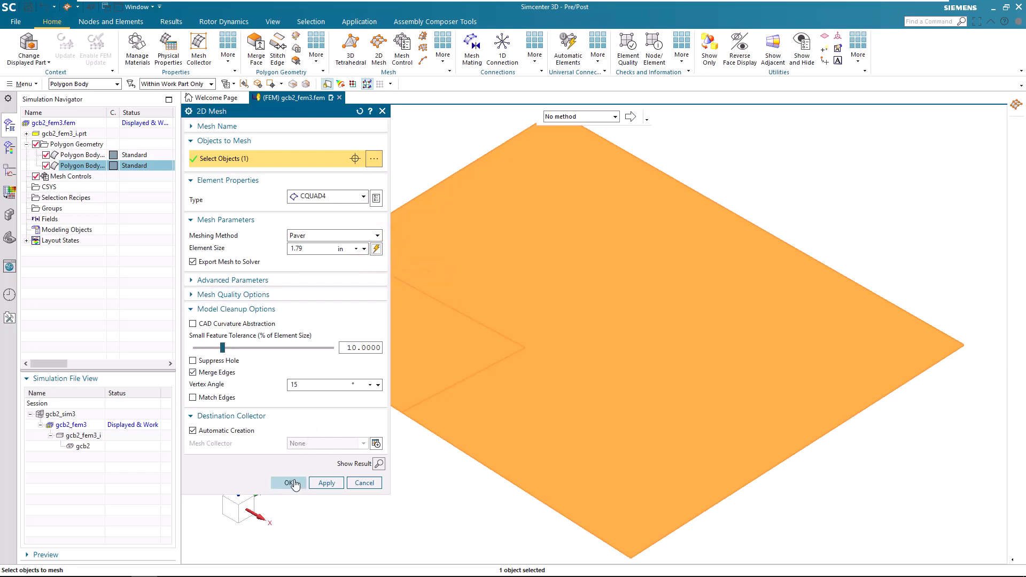
{"action": "left_click", "coordinate": [287, 482]}
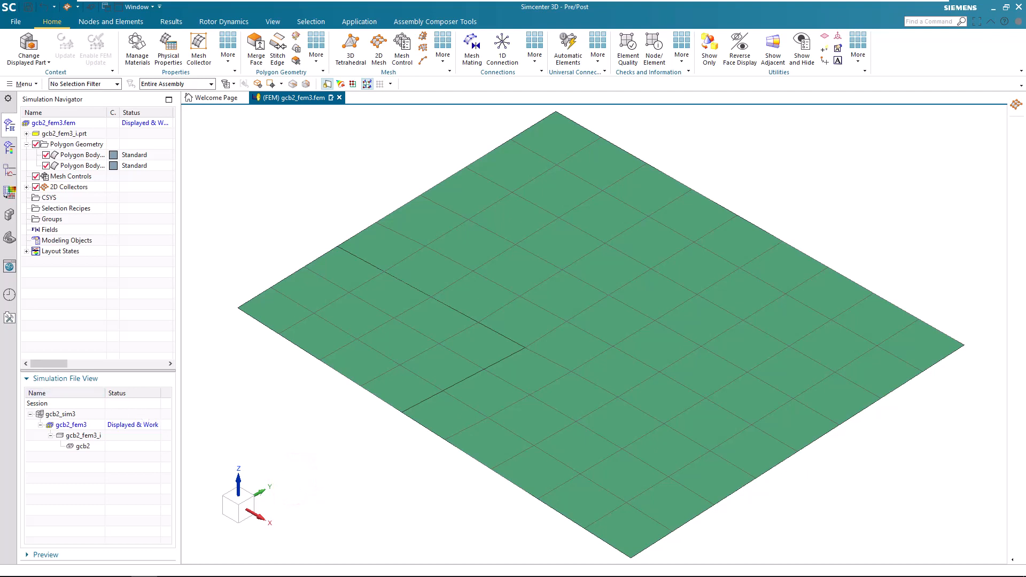
{"action": "mouse_move", "coordinate": [181, 161]}
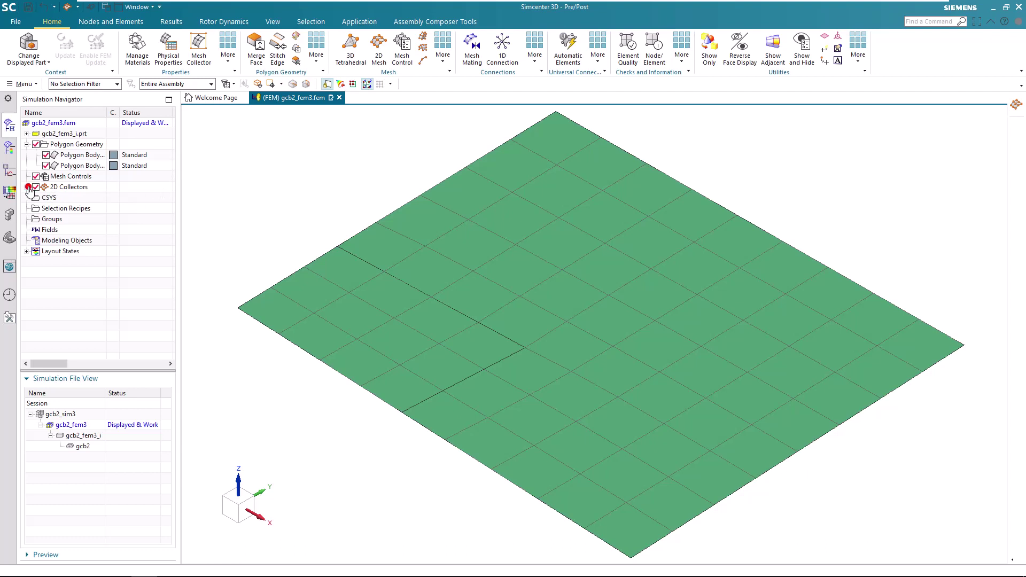
{"action": "left_click", "coordinate": [28, 186]}
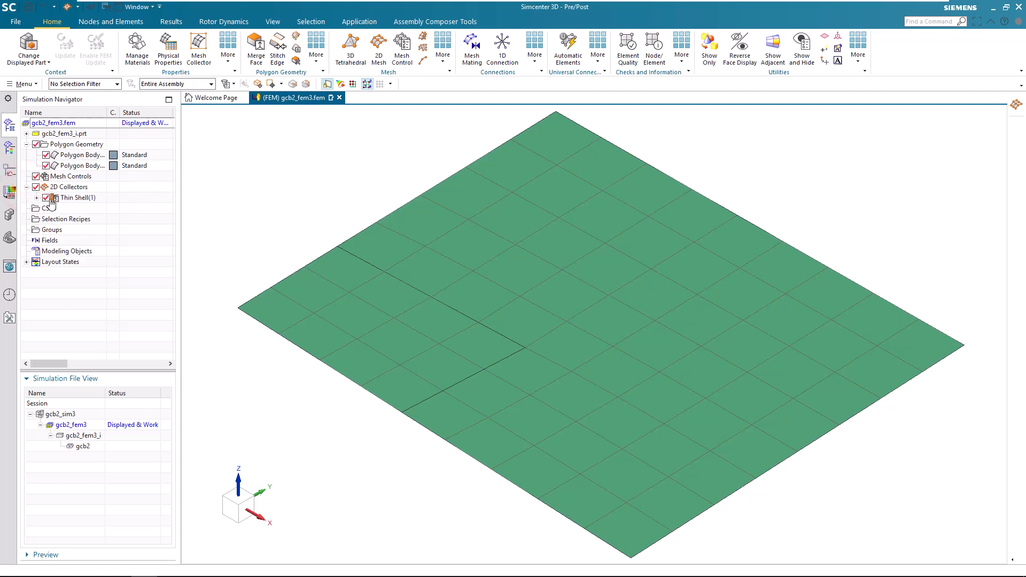
{"action": "left_click", "coordinate": [36, 198]}
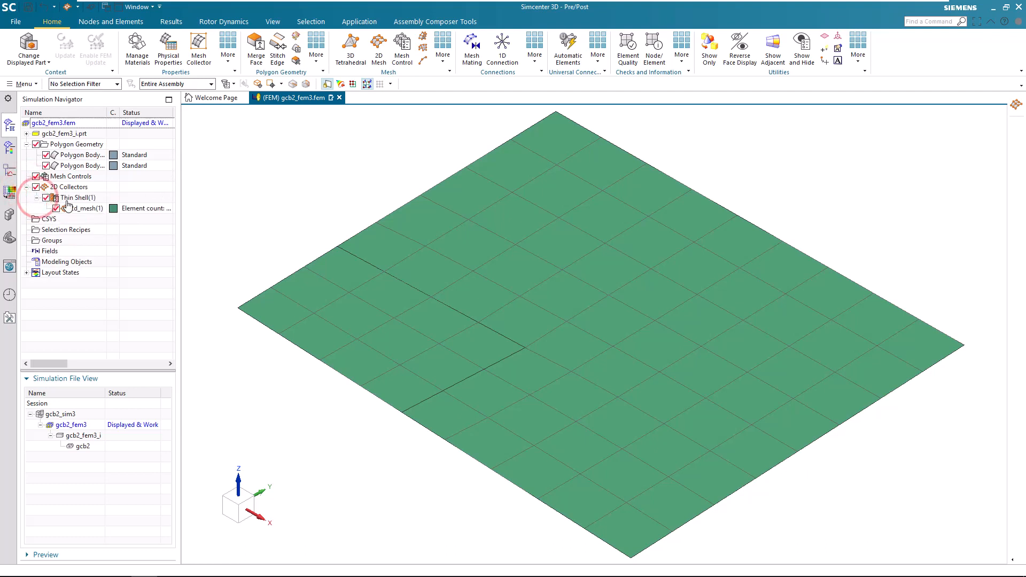
- Edit PSHELL1 to use AISI_310_SS material with a .1 in default thickness
{"action": "right_click", "coordinate": [77, 197]}
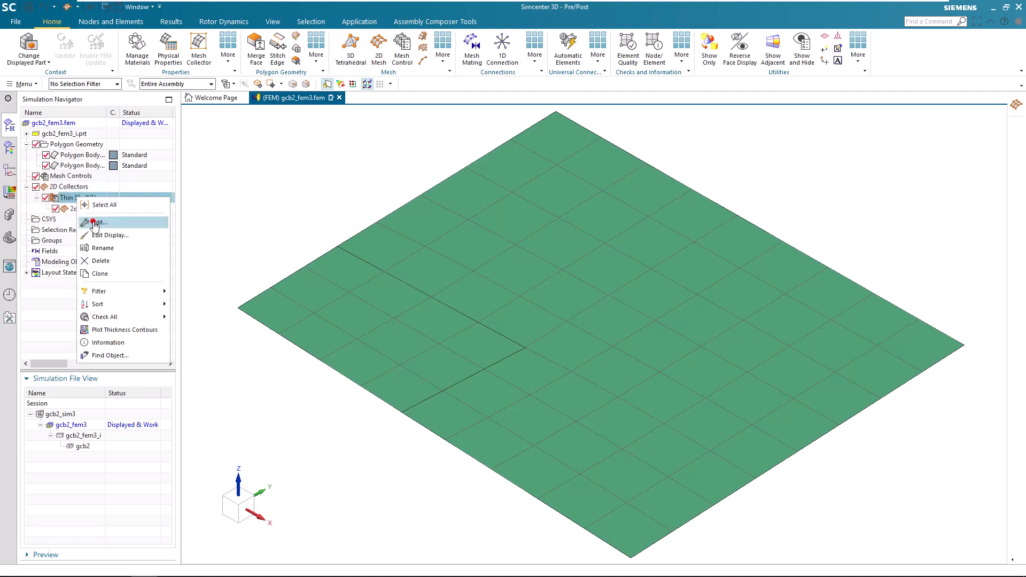
{"action": "left_click", "coordinate": [98, 223]}
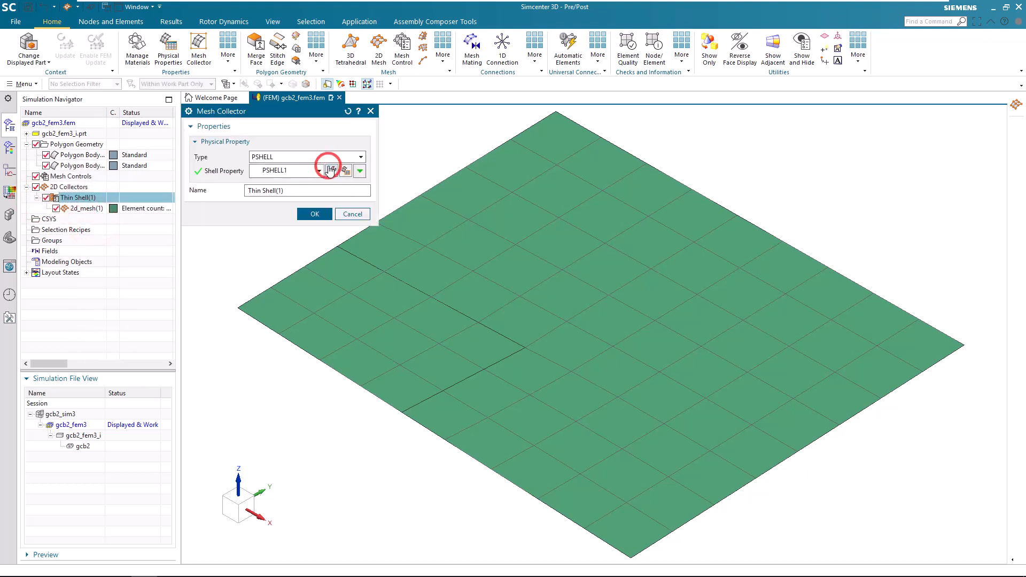
{"action": "left_click", "coordinate": [329, 170]}
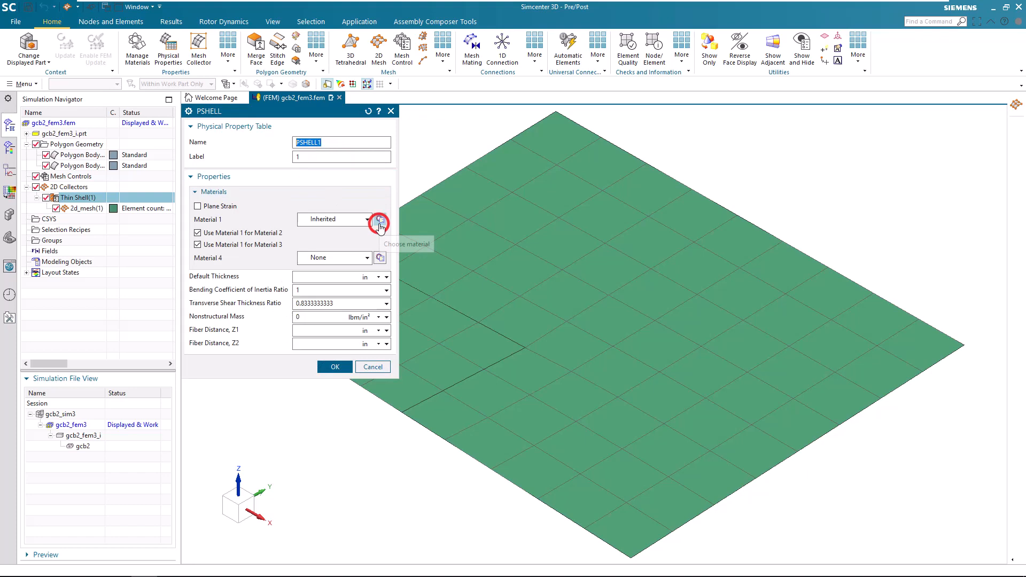
{"action": "left_click", "coordinate": [378, 221]}
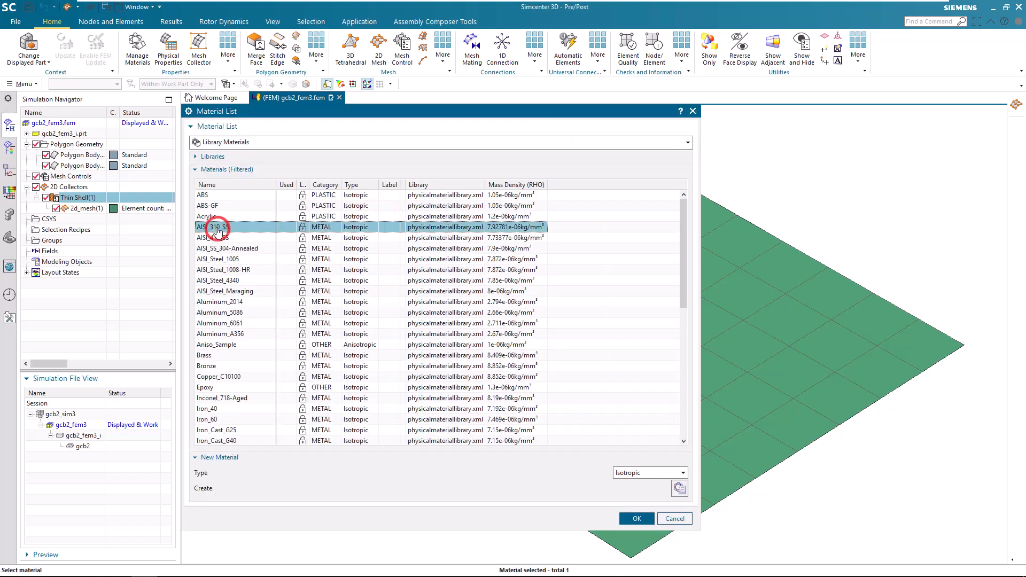
{"action": "left_click", "coordinate": [636, 519]}
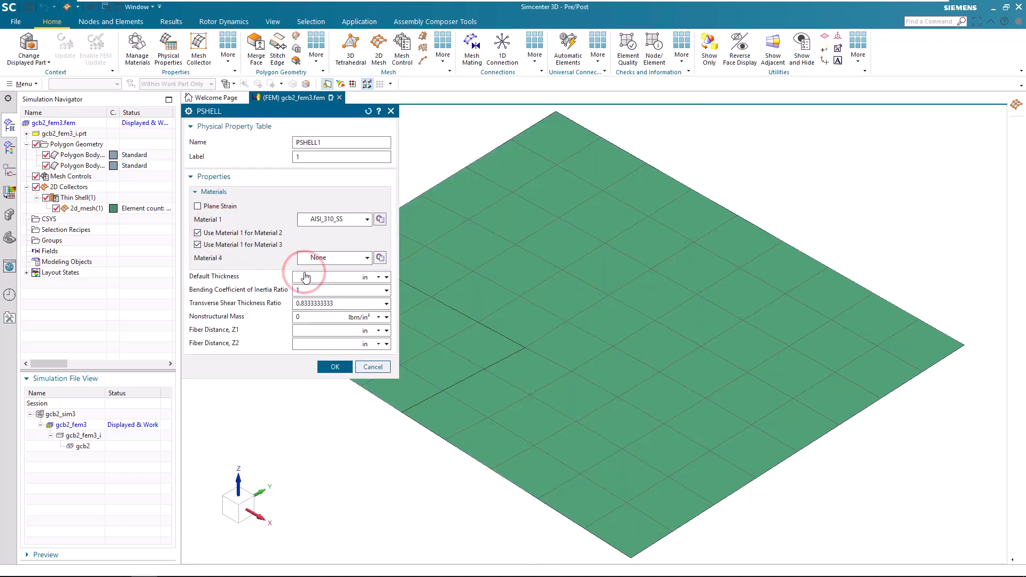
{"action": "type", "text": ".1"}
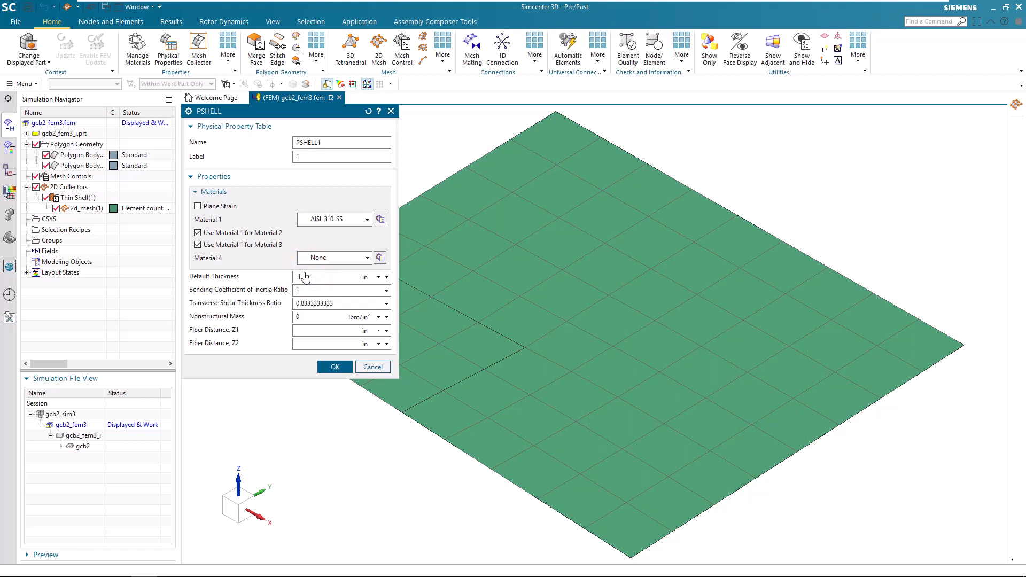
{"action": "left_click", "coordinate": [335, 366]}
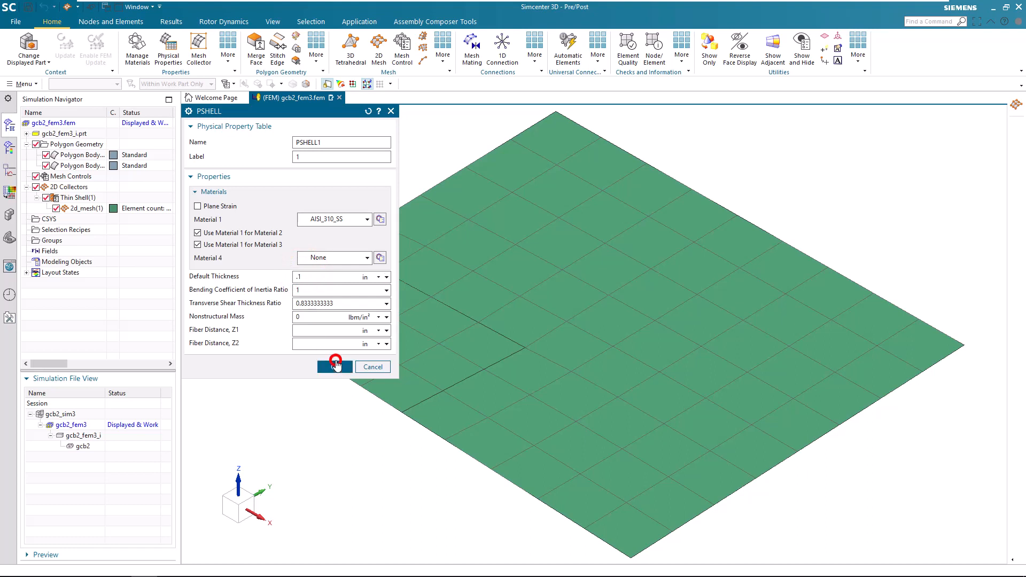
{"action": "left_click", "coordinate": [334, 367]}
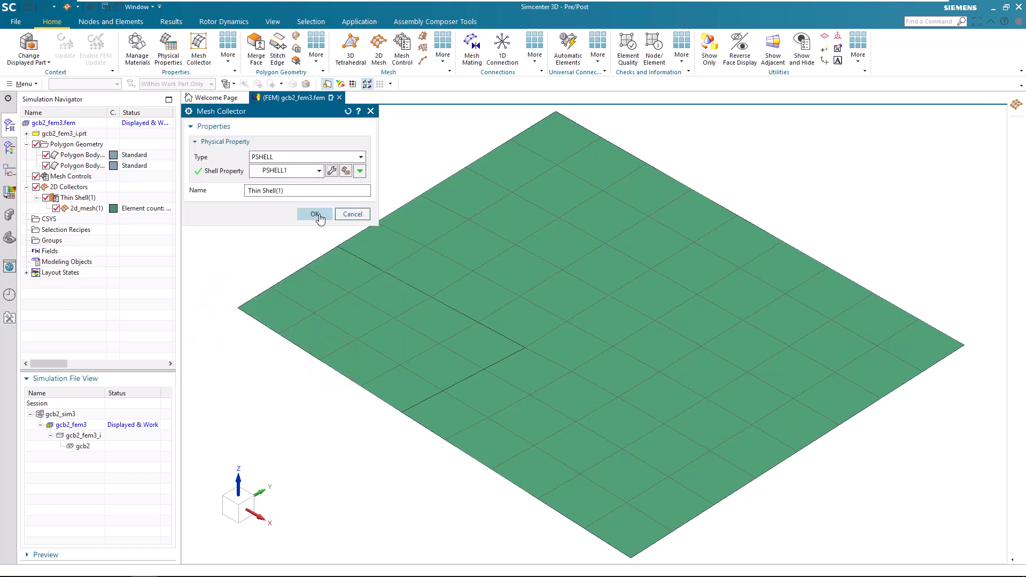
{"action": "left_click", "coordinate": [314, 214]}
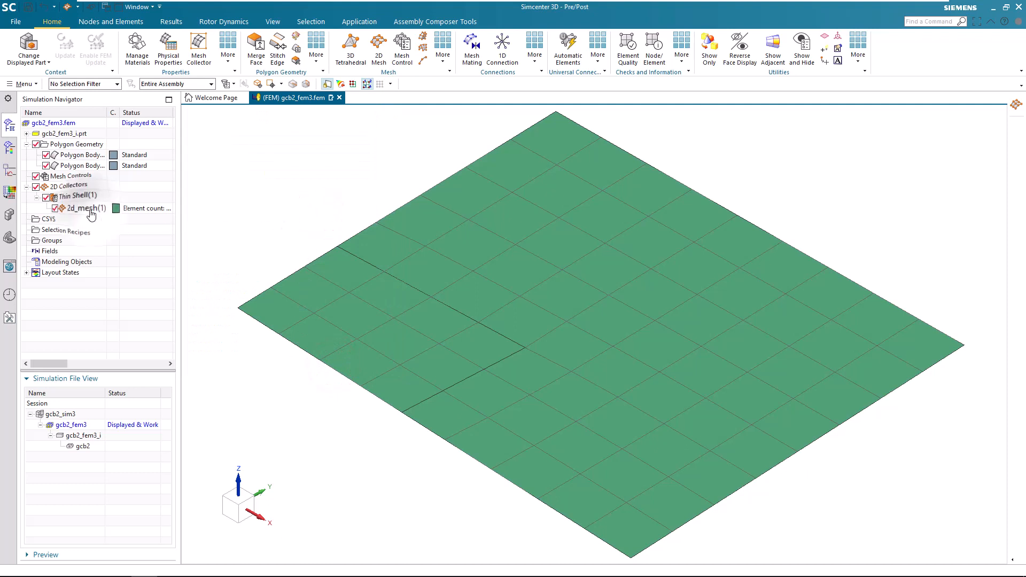
{"action": "double_click", "coordinate": [81, 207]}
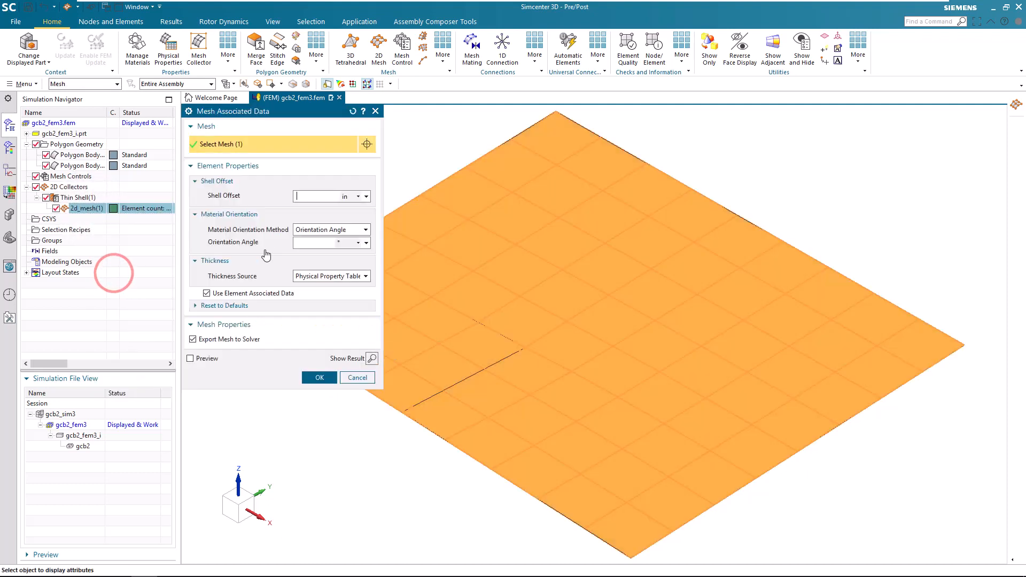
{"action": "left_click", "coordinate": [319, 377]}
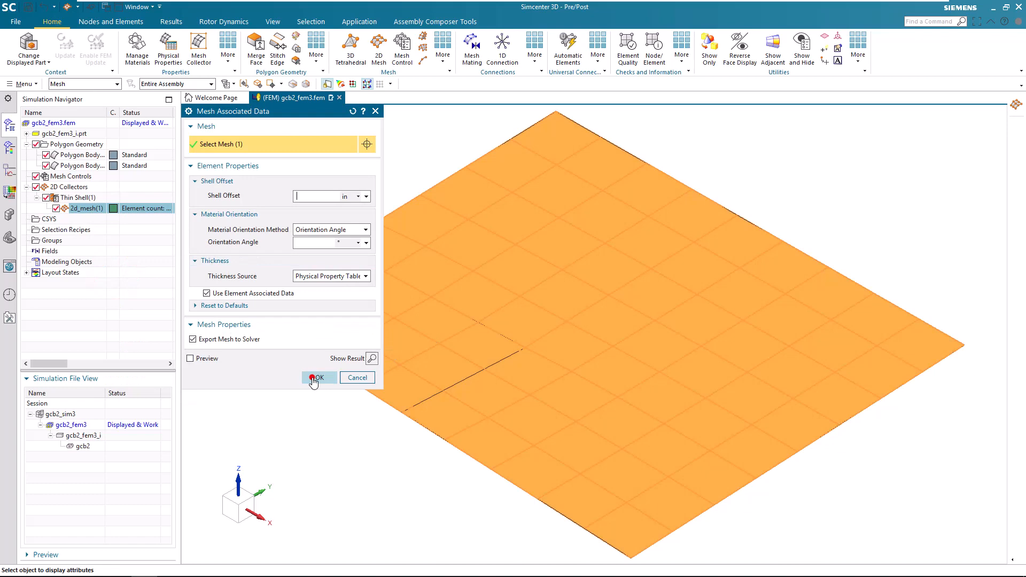
{"action": "left_click", "coordinate": [317, 377]}
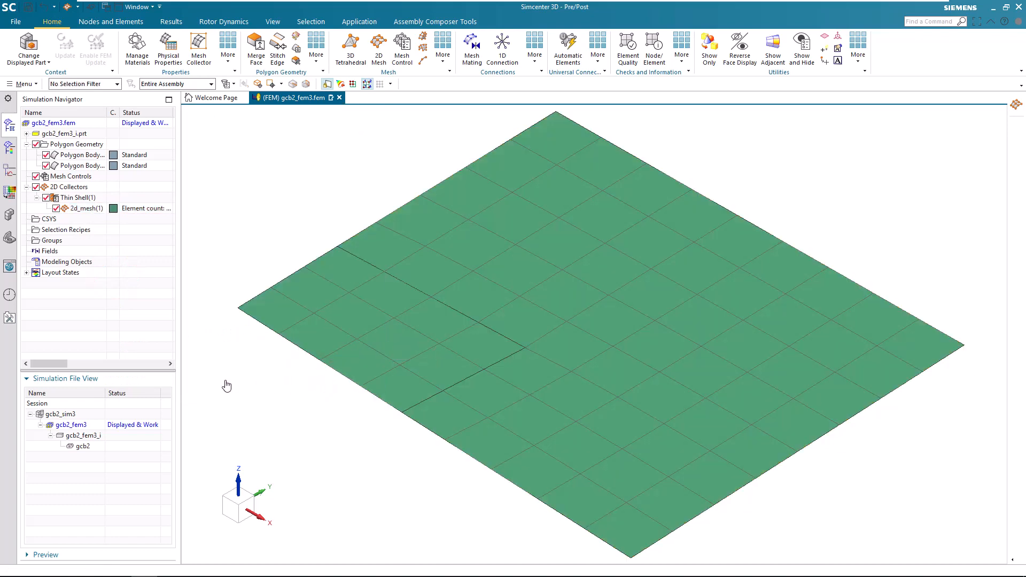
{"action": "mouse_move", "coordinate": [156, 154]}
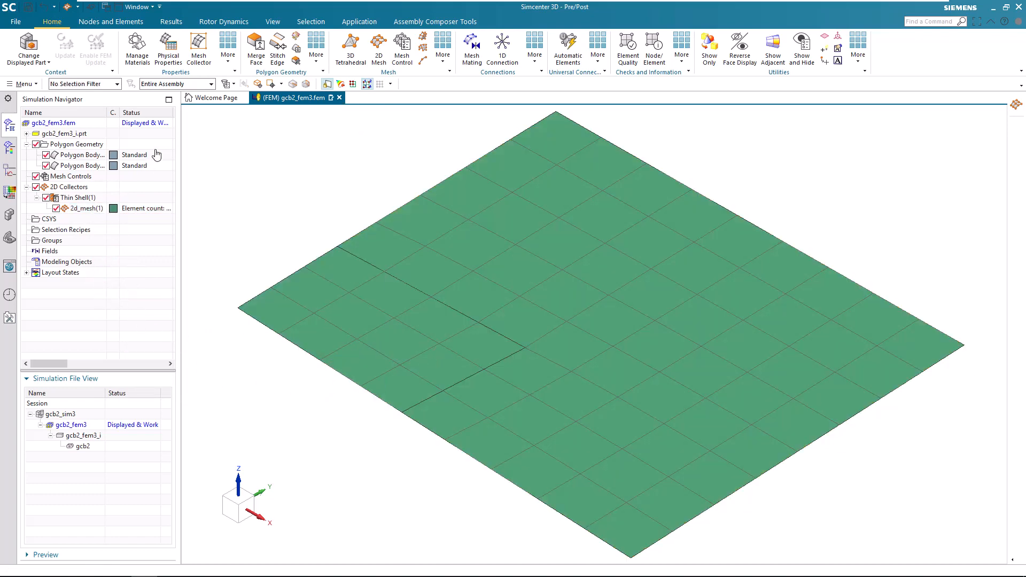
{"action": "left_click", "coordinate": [438, 48]}
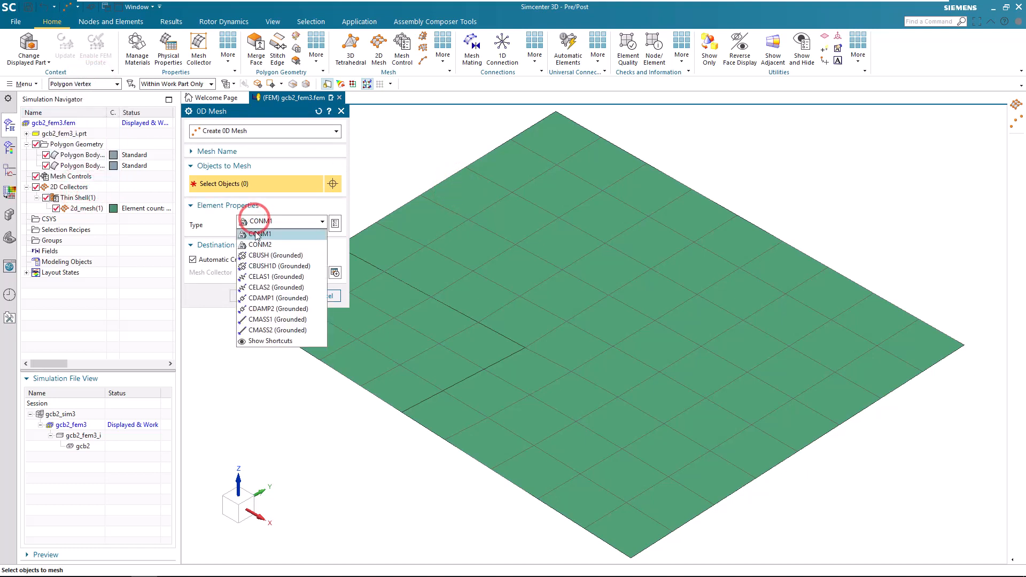
- Create a CBUSH (Grounded) 0D element at the sheet's interior corner vertex
{"action": "left_click", "coordinate": [277, 255]}
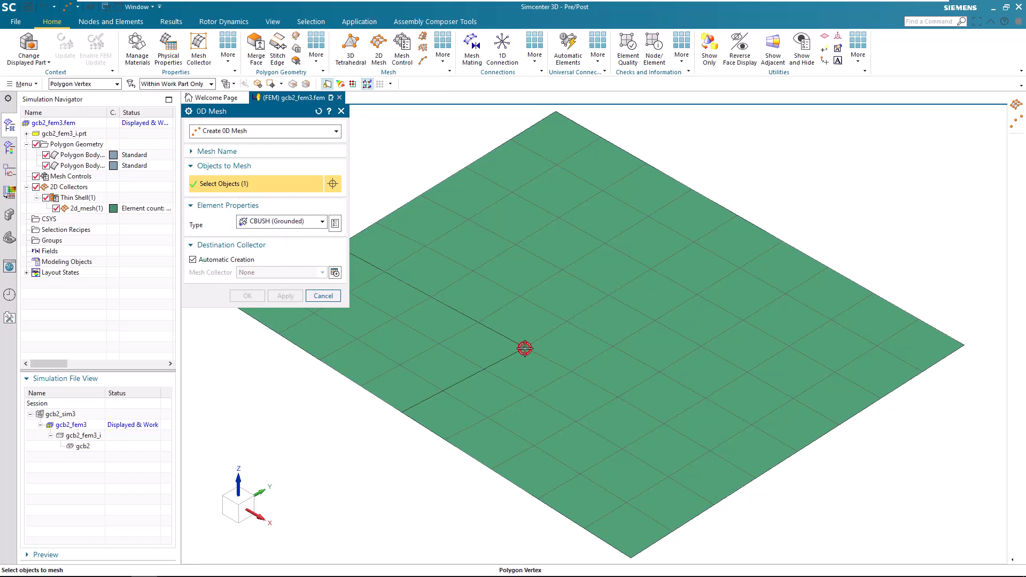
{"action": "left_click", "coordinate": [247, 295]}
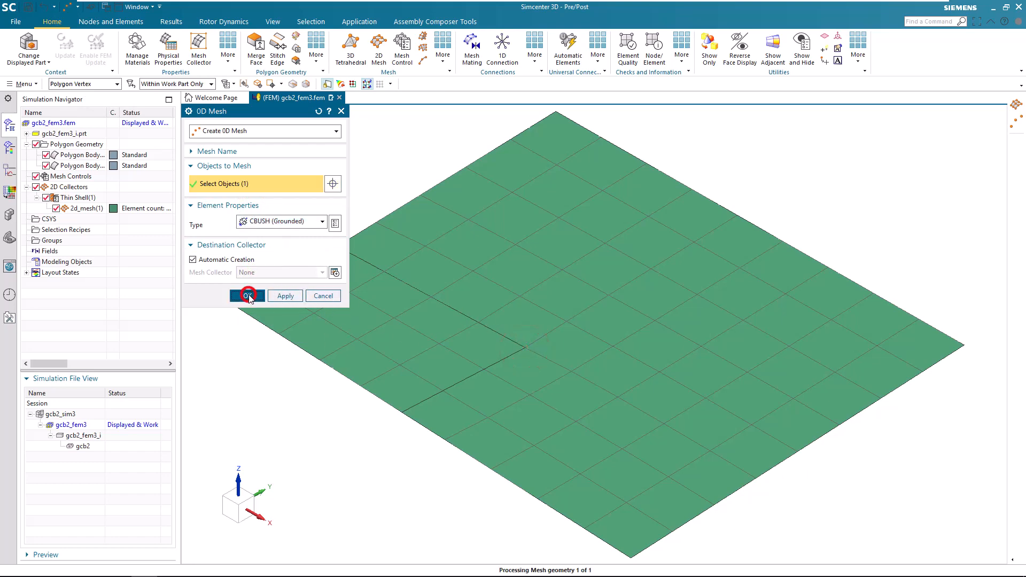
{"action": "left_click", "coordinate": [248, 295]}
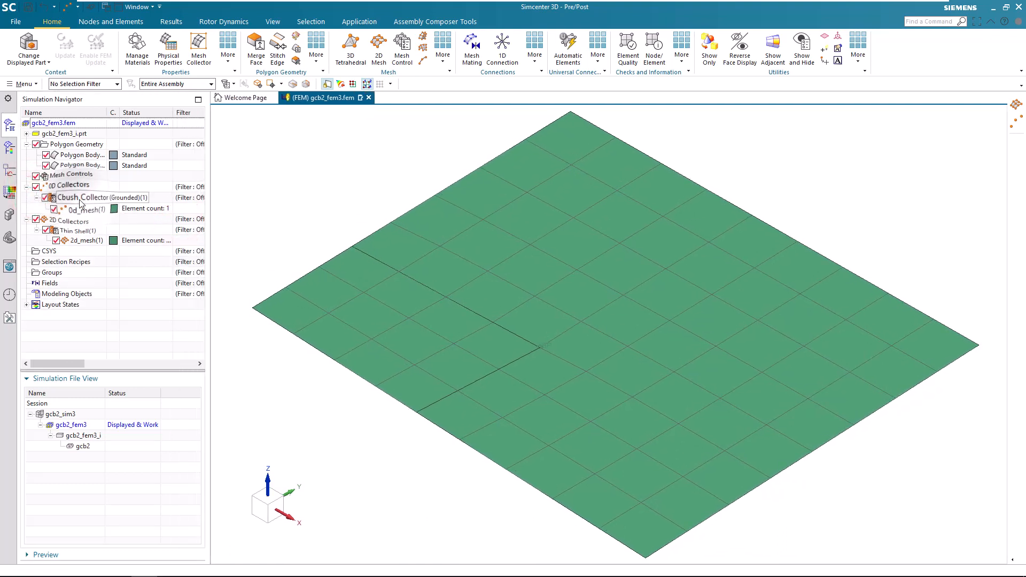
- Give the Cbush Collector's PBUSH1 property stiffness 1e6 in all six directions and confirm
{"action": "double_click", "coordinate": [81, 197]}
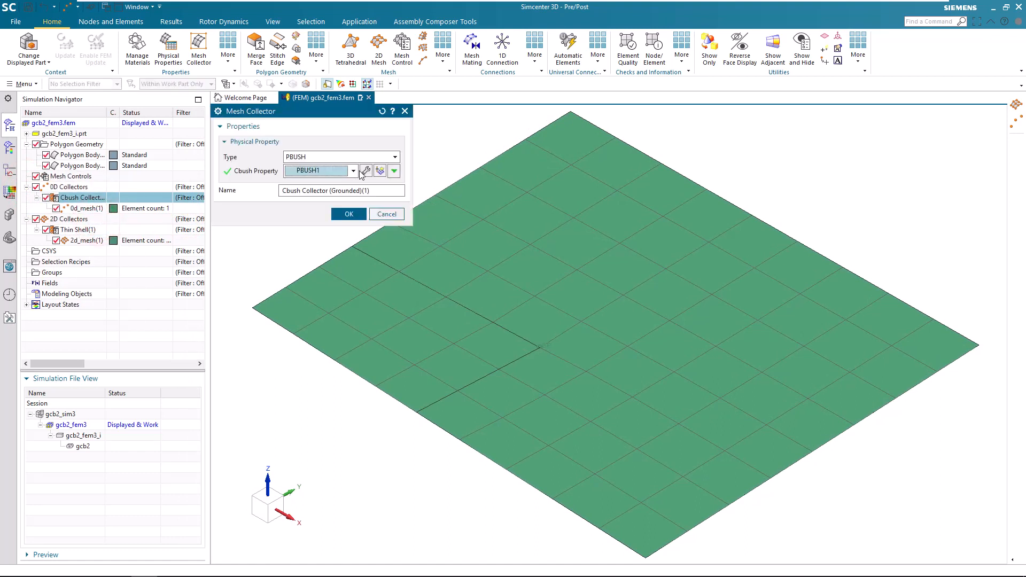
{"action": "left_click", "coordinate": [366, 171]}
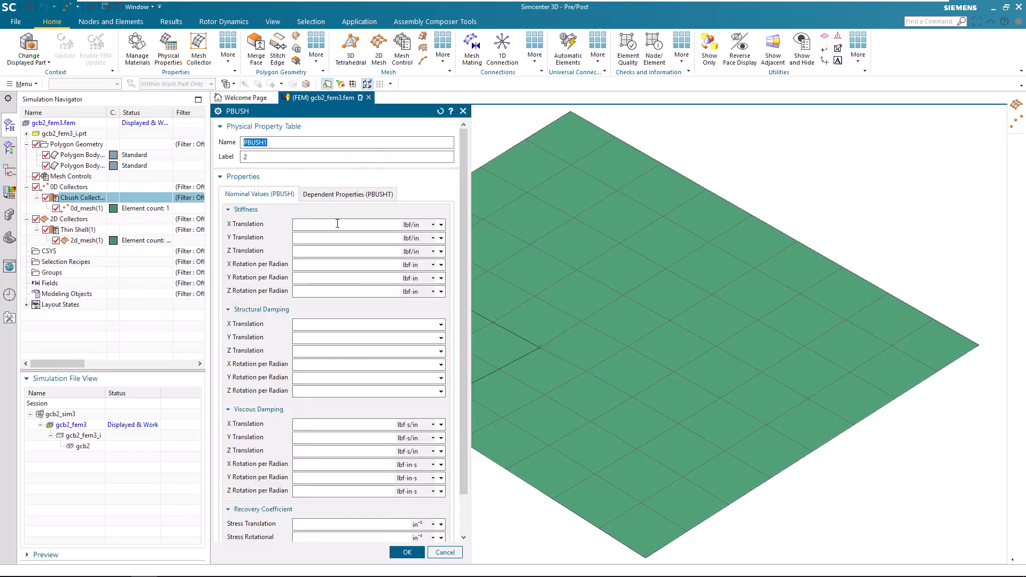
{"action": "type", "text": "1"}
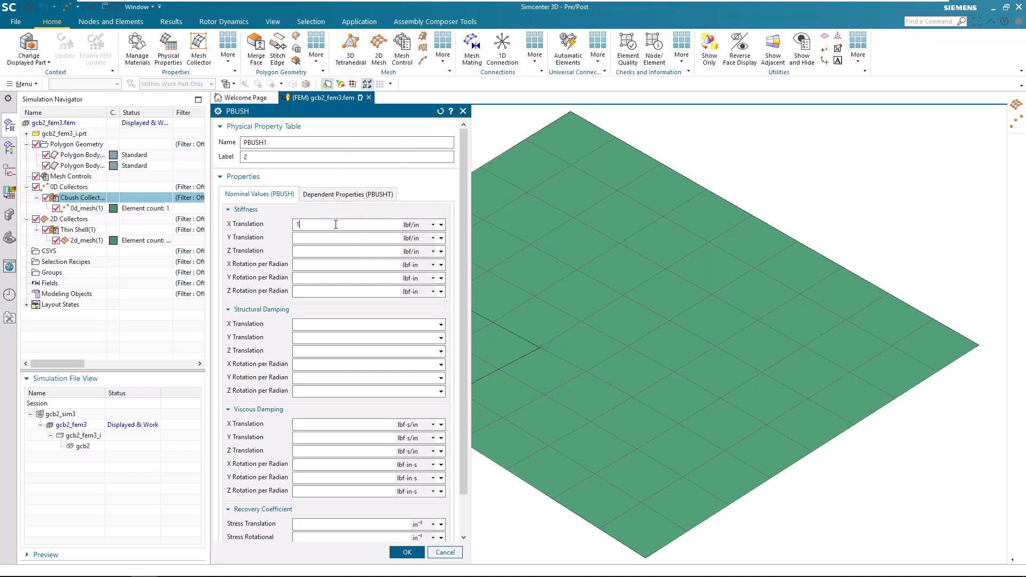
{"action": "type", "text": "e6"}
{"action": "left_click", "coordinate": [346, 237]}
{"action": "type", "text": "1e6"}
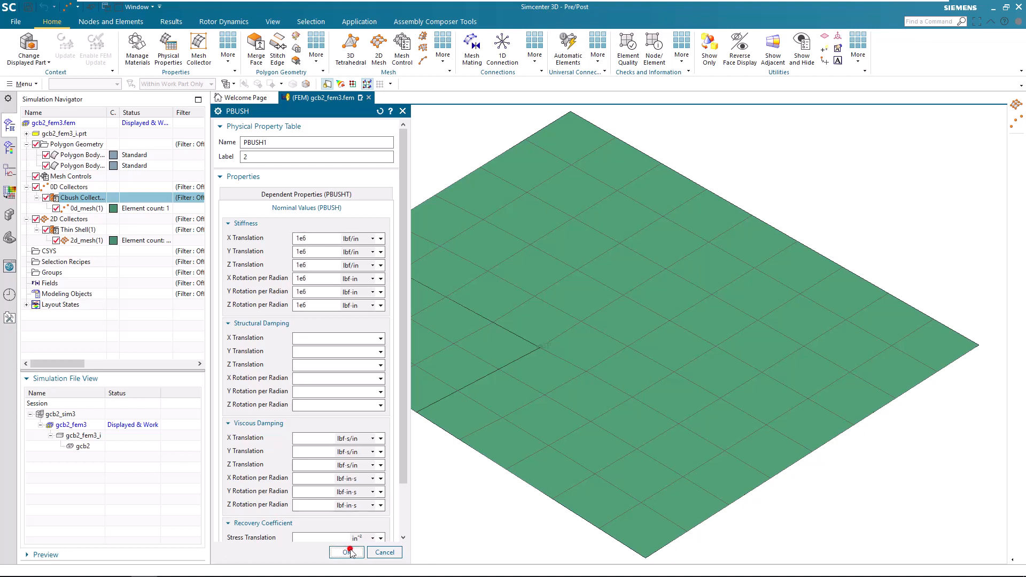
{"action": "left_click", "coordinate": [346, 552]}
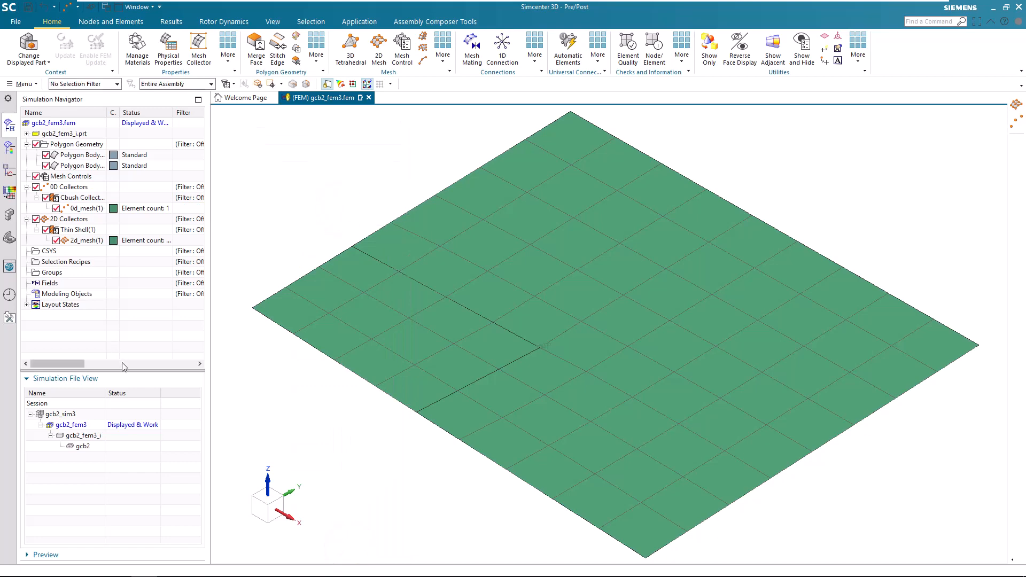
- Solve Solution 1 in gcb2_sim3 and view the displacement results (max 0.0262 in)
{"action": "double_click", "coordinate": [60, 414]}
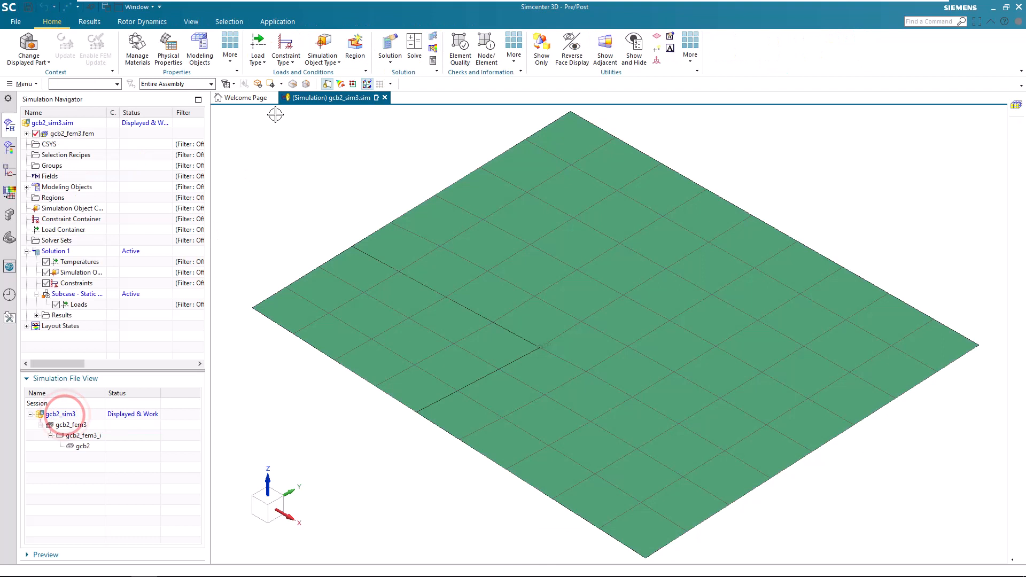
{"action": "left_click", "coordinate": [257, 48]}
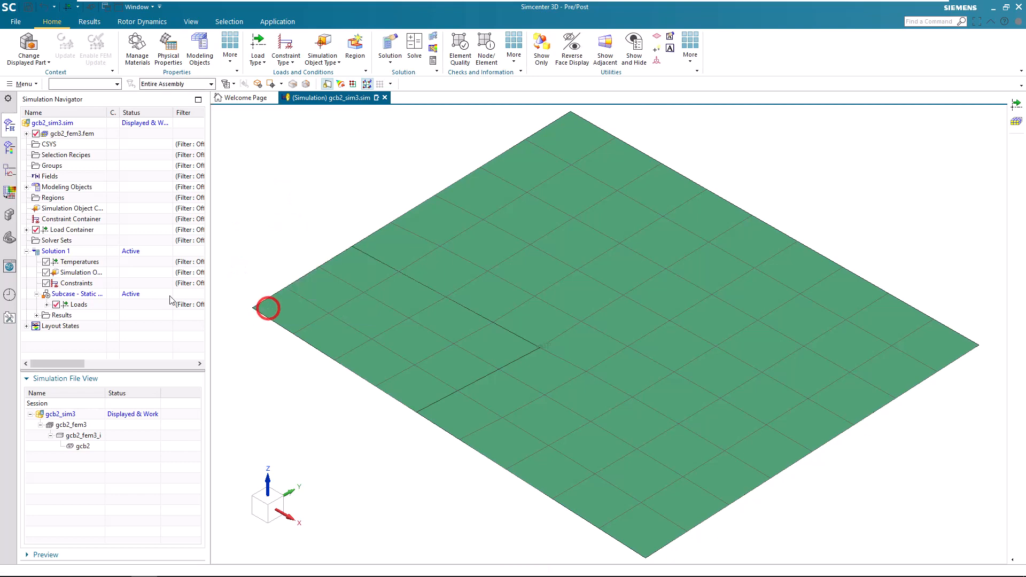
{"action": "right_click", "coordinate": [56, 250]}
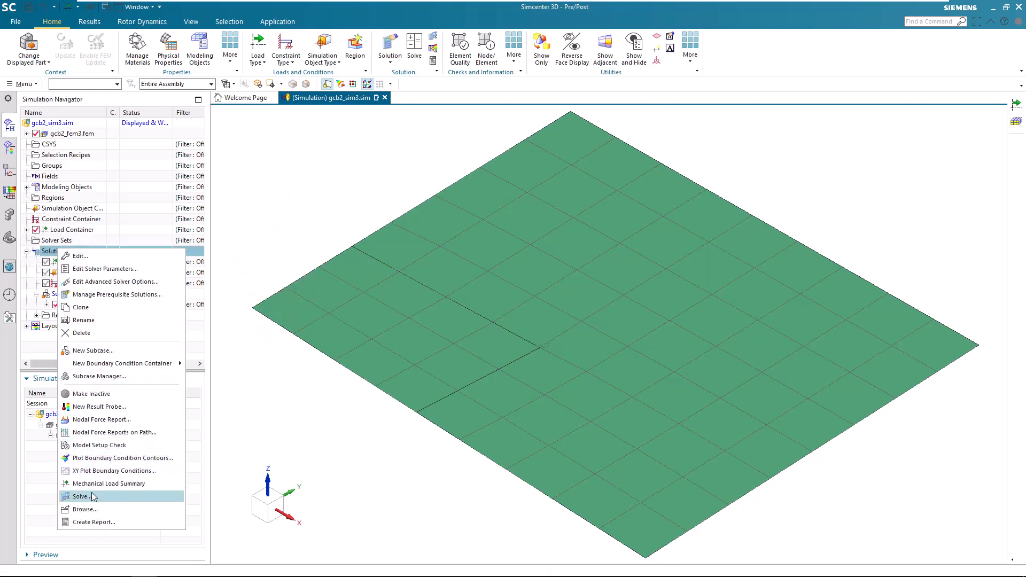
{"action": "left_click", "coordinate": [80, 495]}
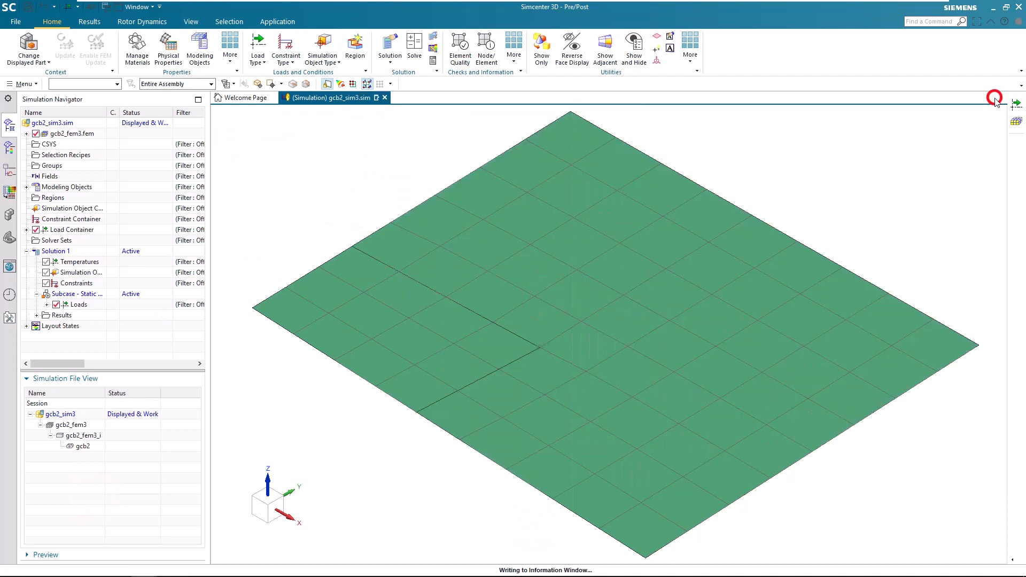
{"action": "left_click", "coordinate": [37, 314]}
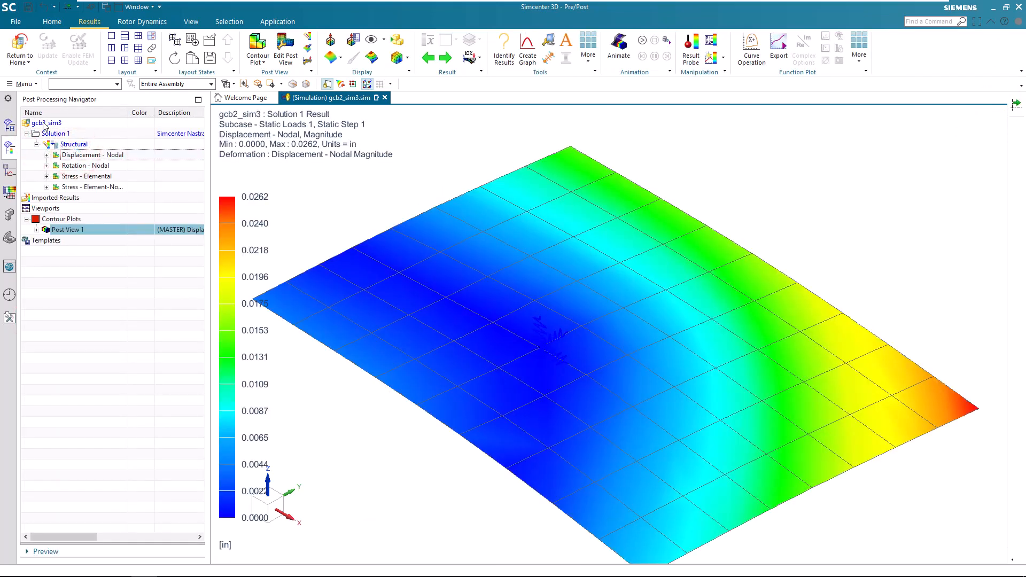
{"action": "mouse_move", "coordinate": [18, 44]}
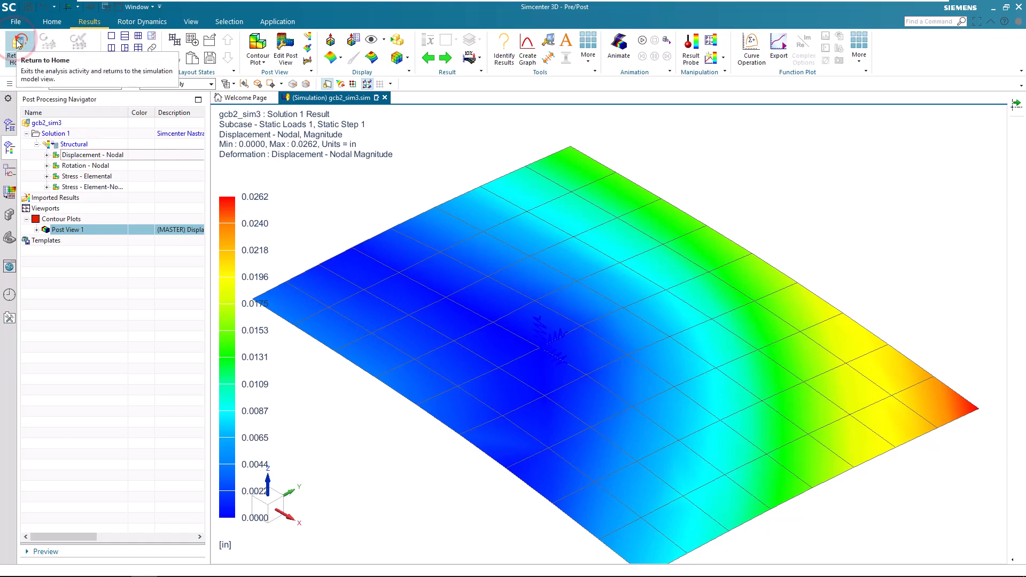
- Return home from the results and make the gcb2 geometry part the displayed part
{"action": "left_click", "coordinate": [19, 43]}
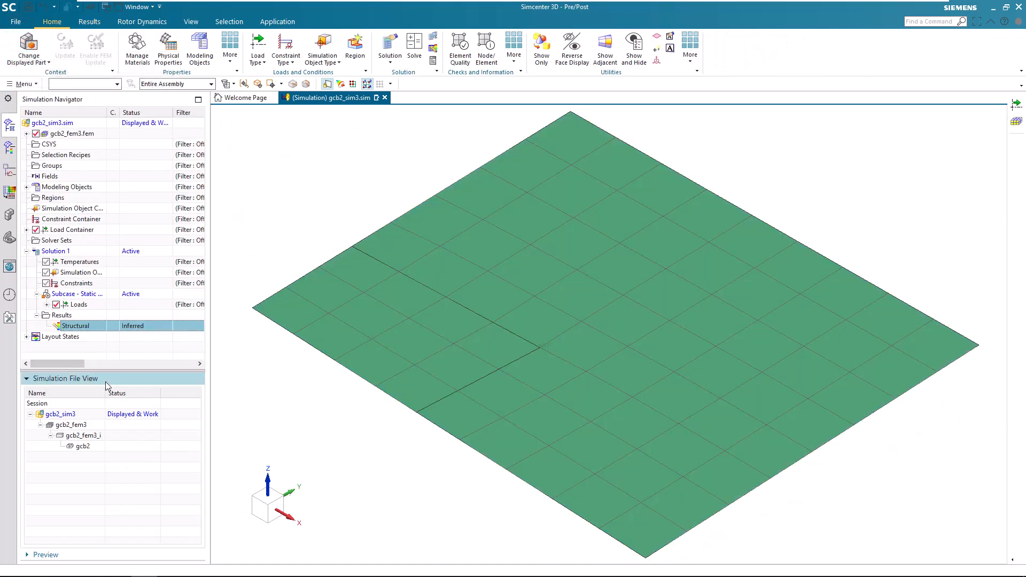
{"action": "double_click", "coordinate": [81, 446]}
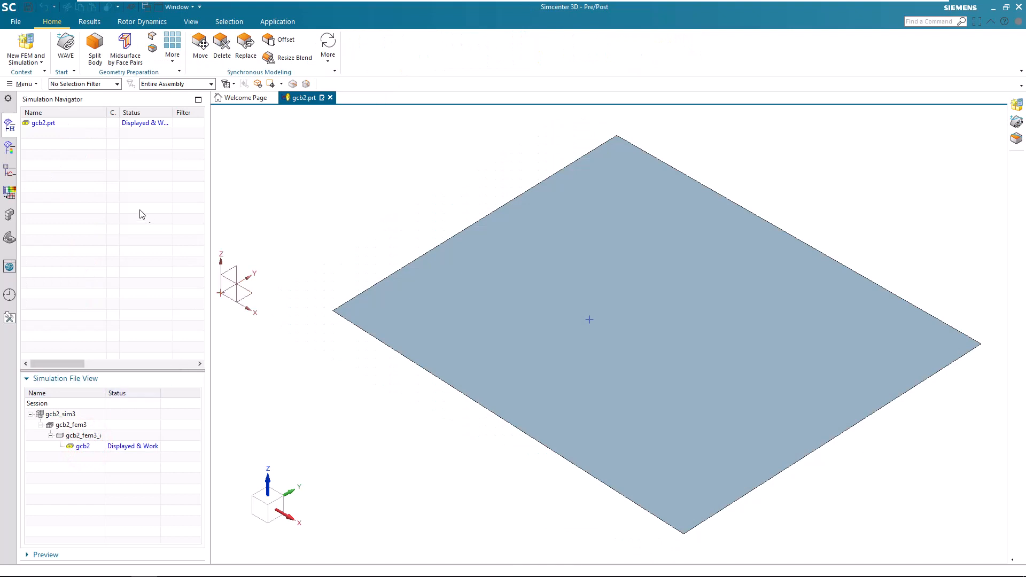
- Edit Point (2) to coordinates 12, 8, 1 in and return to the simulation file overview
{"action": "left_click", "coordinate": [8, 237]}
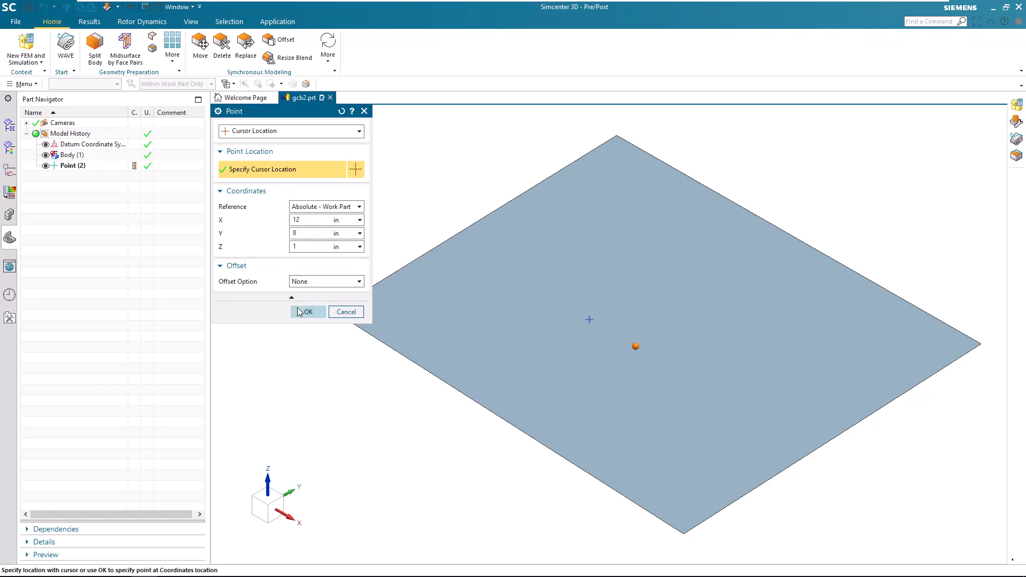
{"action": "left_click", "coordinate": [307, 312]}
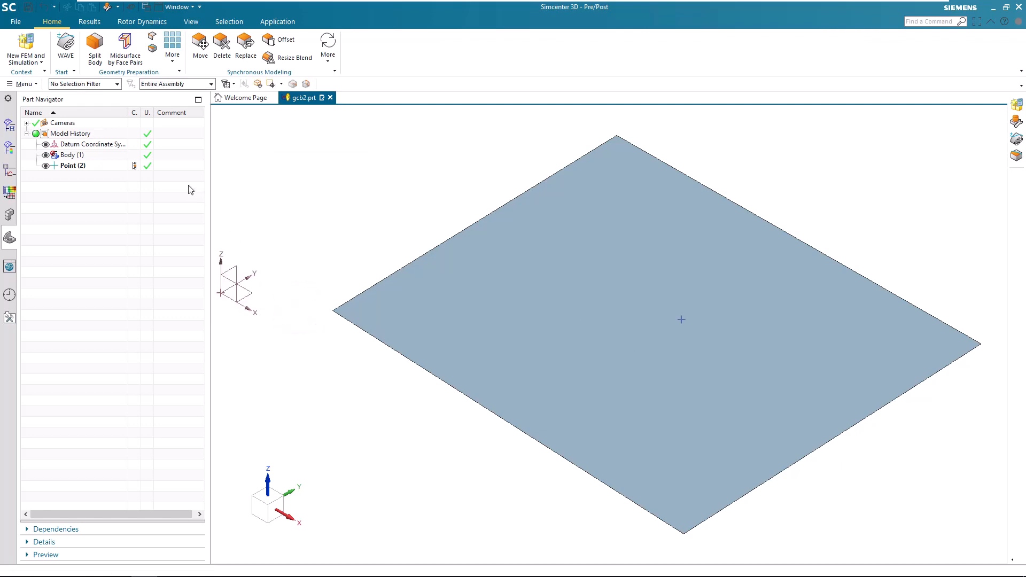
{"action": "left_click", "coordinate": [7, 124]}
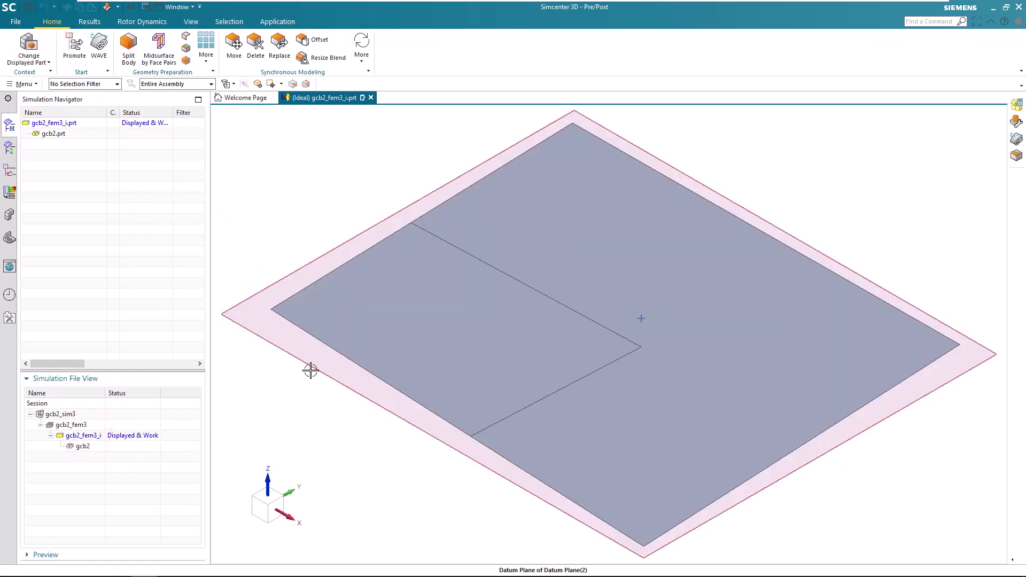
{"action": "left_click_drag", "start_coordinate": [311, 370], "coordinate": [317, 404]}
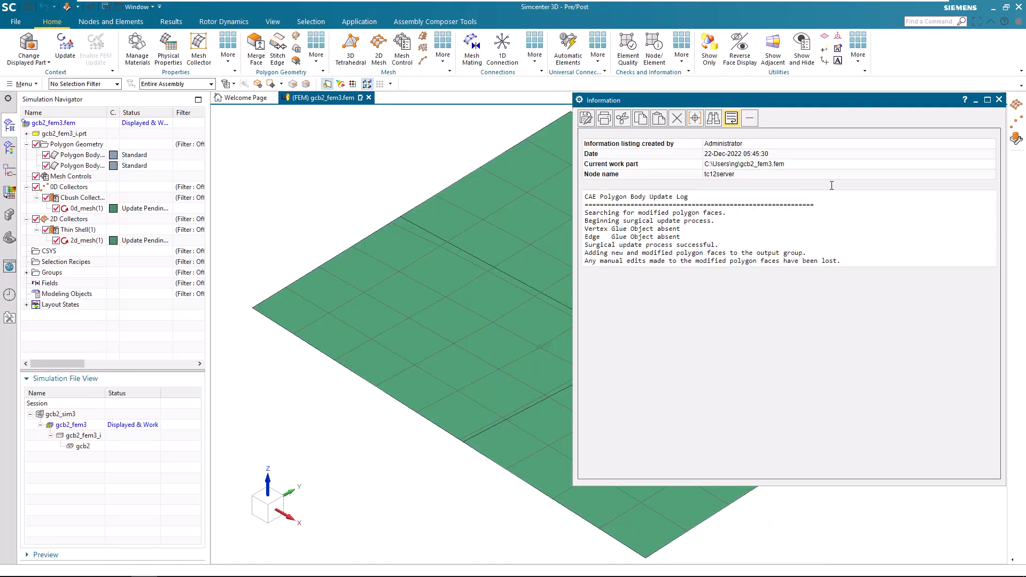
- Update the FEM polygon bodies and meshes to the moved point, then redisplay gcb2
{"action": "left_click", "coordinate": [999, 100]}
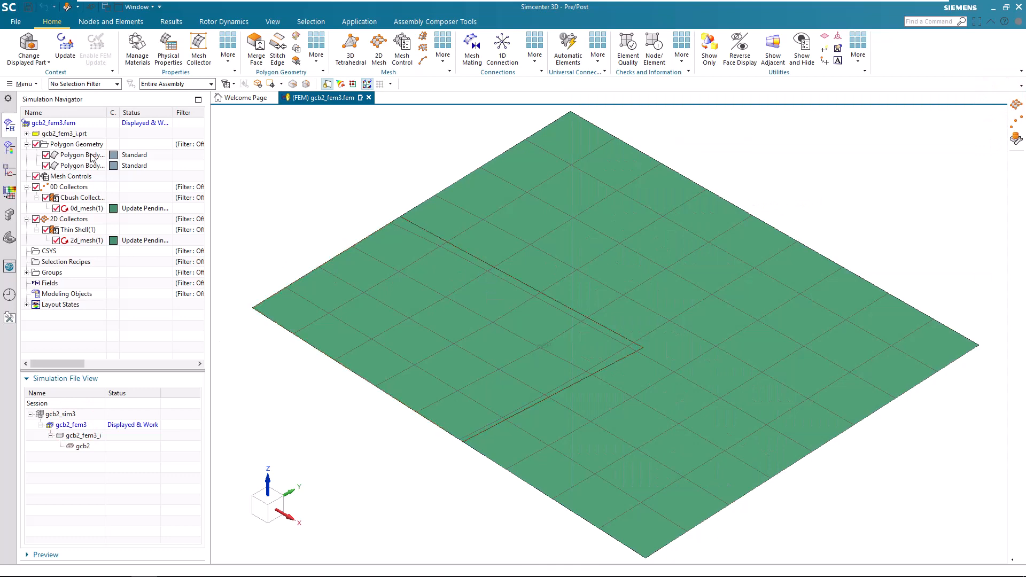
{"action": "left_click", "coordinate": [64, 45]}
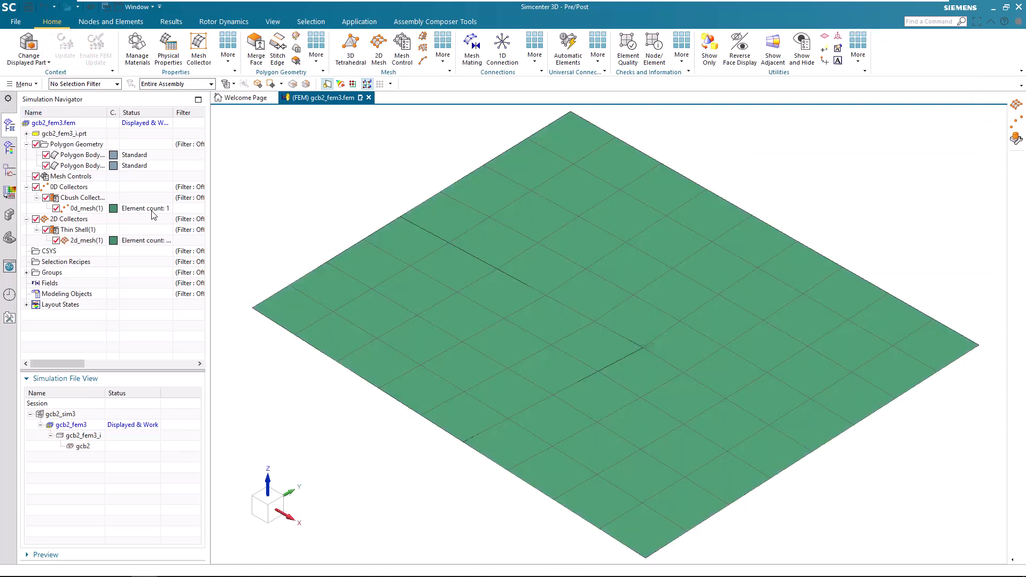
{"action": "left_click", "coordinate": [79, 445]}
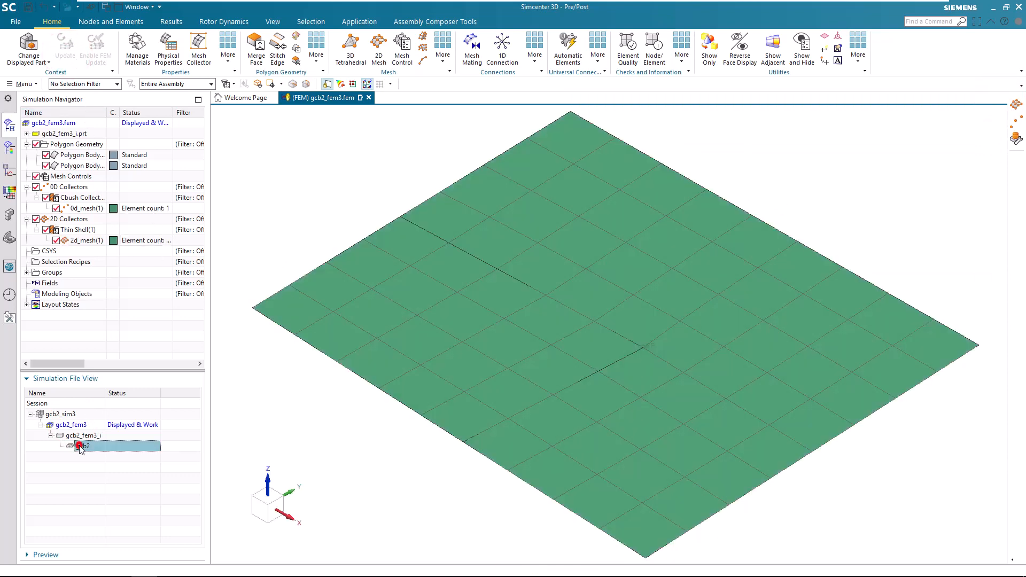
{"action": "double_click", "coordinate": [81, 446]}
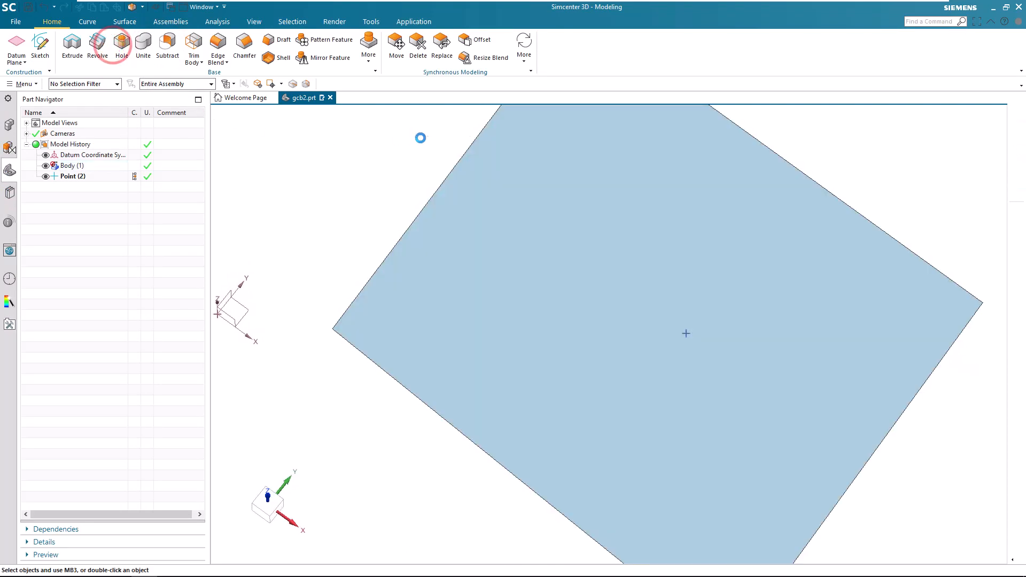
- Cut a 1 in diameter hole snapped to the existing point and return to Pre/Post
{"action": "left_click", "coordinate": [122, 43]}
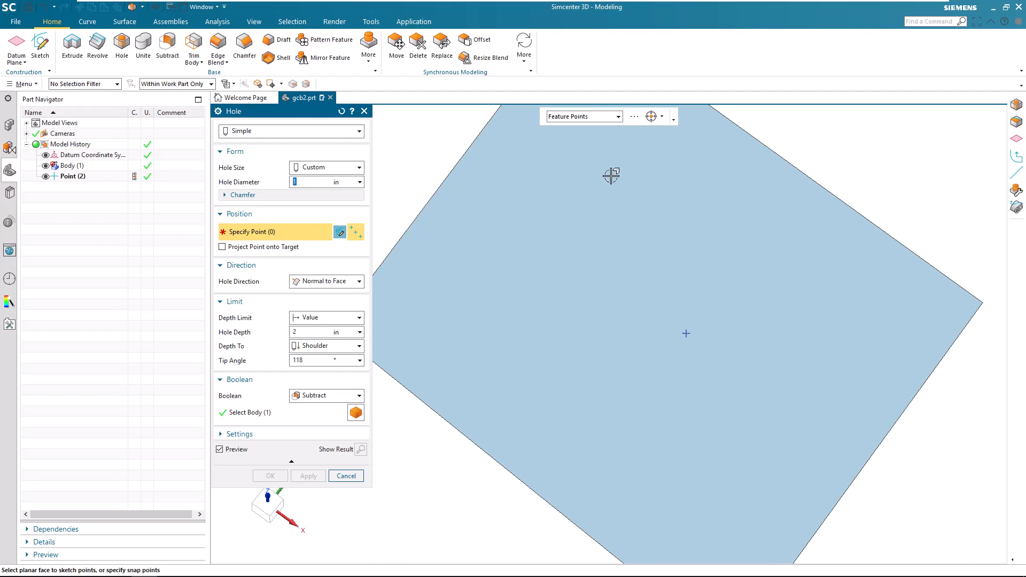
{"action": "left_click", "coordinate": [652, 116]}
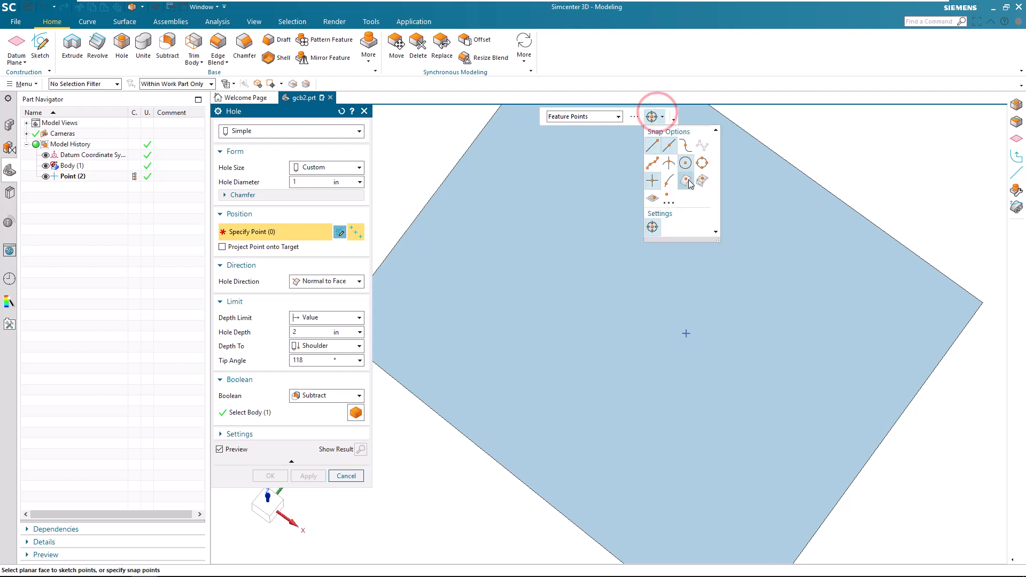
{"action": "left_click", "coordinate": [506, 323]}
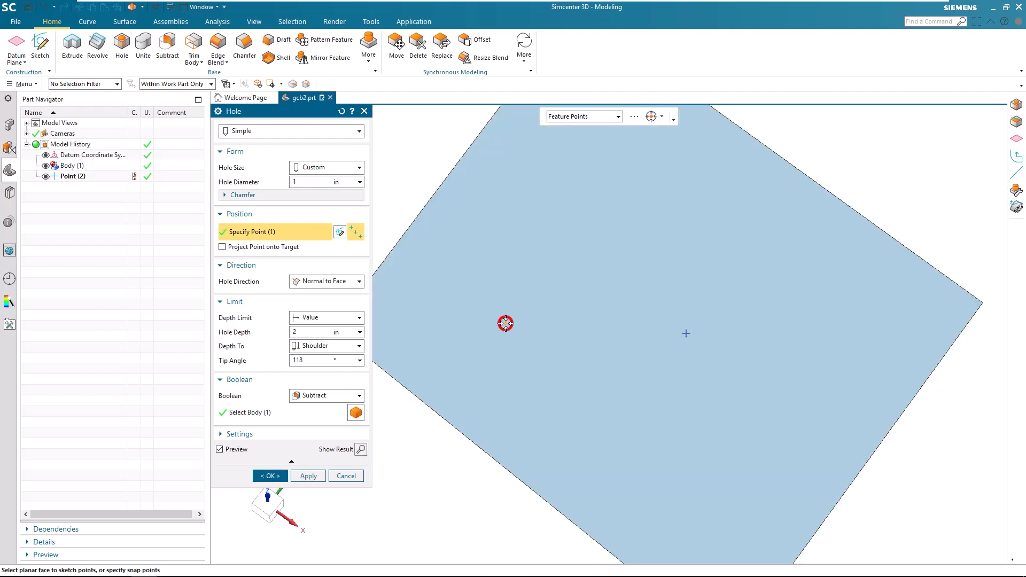
{"action": "left_click", "coordinate": [271, 475]}
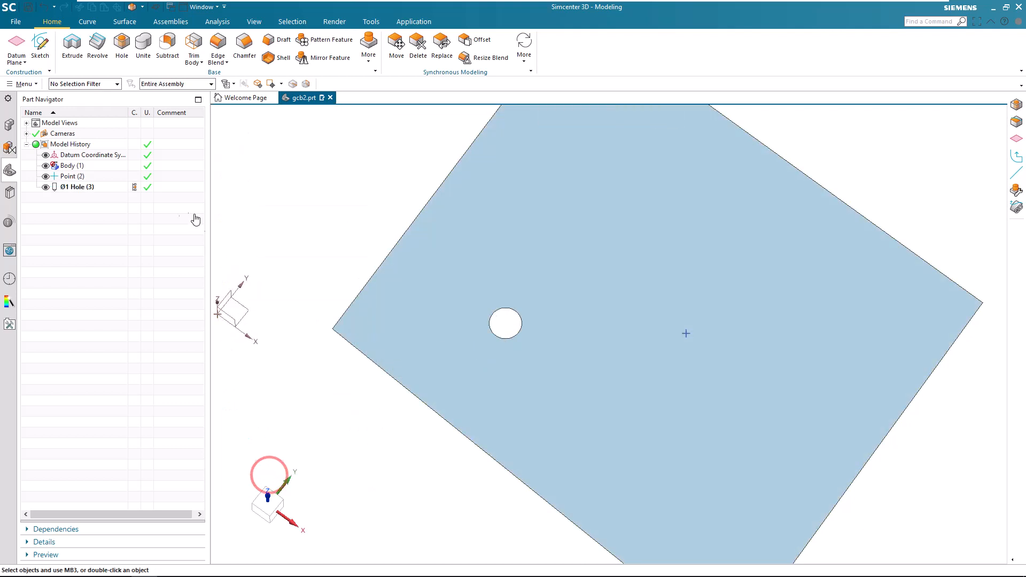
{"action": "left_click", "coordinate": [6, 126]}
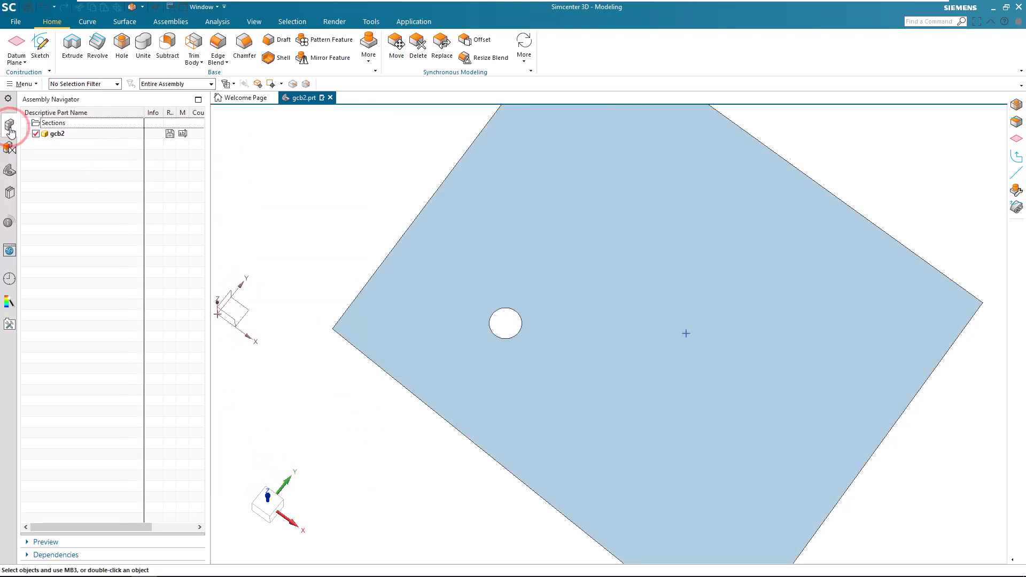
{"action": "left_click", "coordinate": [414, 22]}
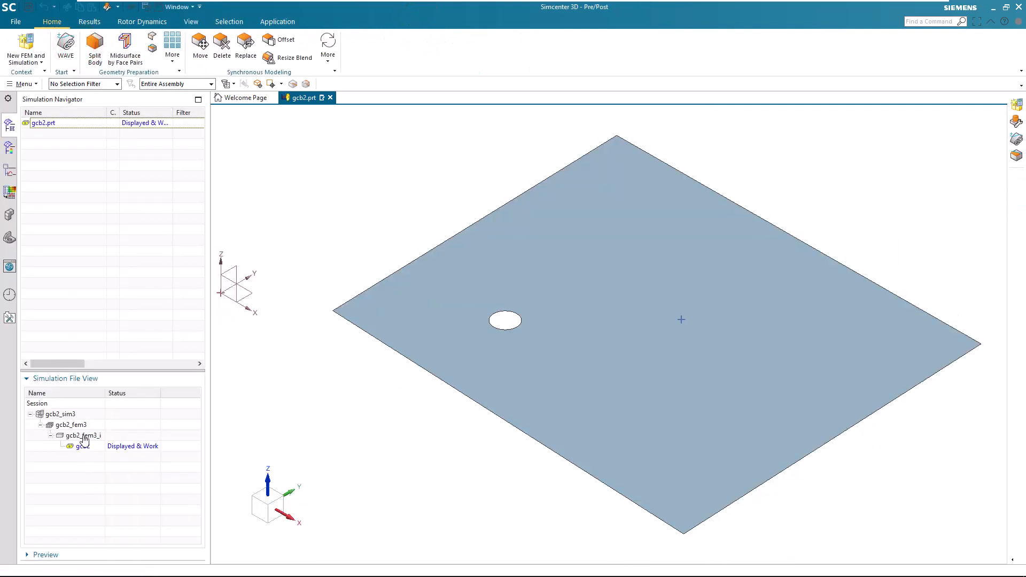
- Update gcb2_fem3 with the hole and remesh the 2D Mesh at 0.5 in element size
{"action": "double_click", "coordinate": [79, 425]}
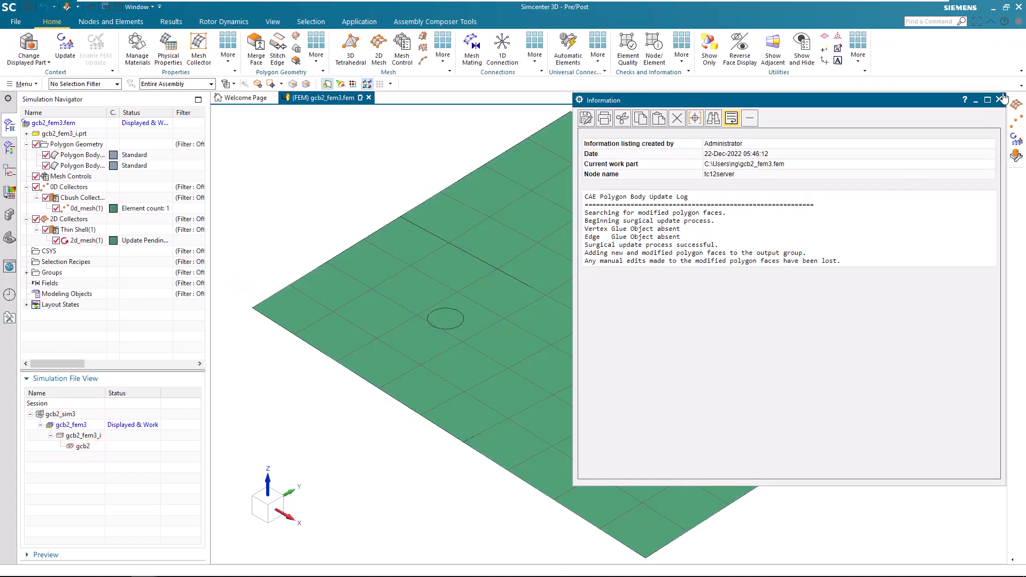
{"action": "left_click", "coordinate": [1000, 100]}
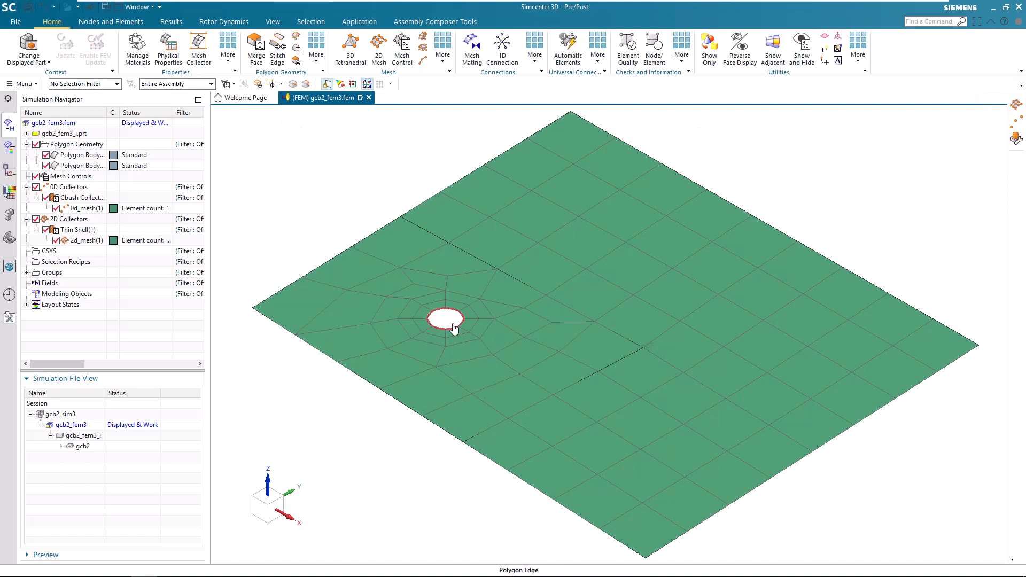
{"action": "left_click", "coordinate": [80, 241]}
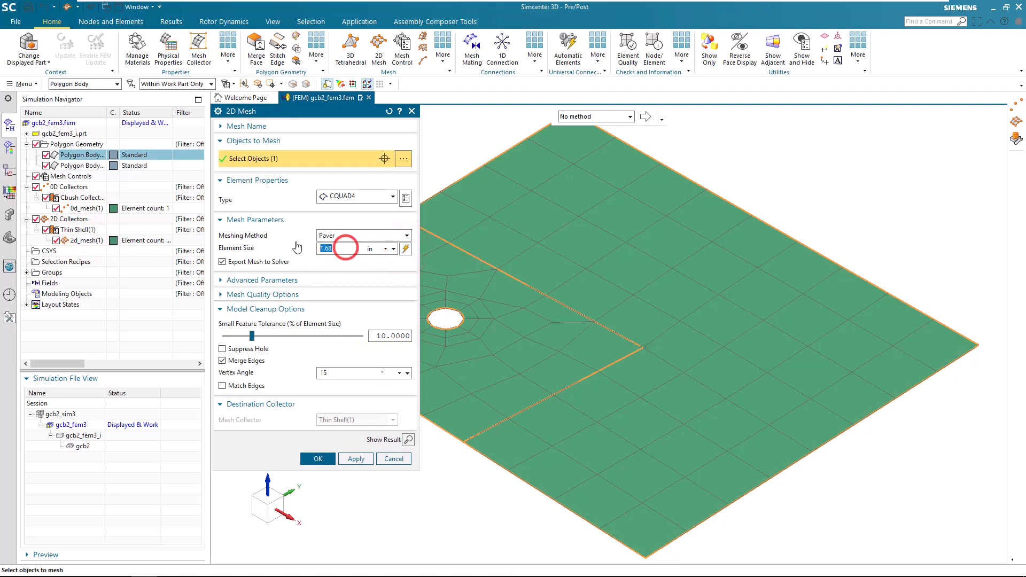
{"action": "type", "text": ".5"}
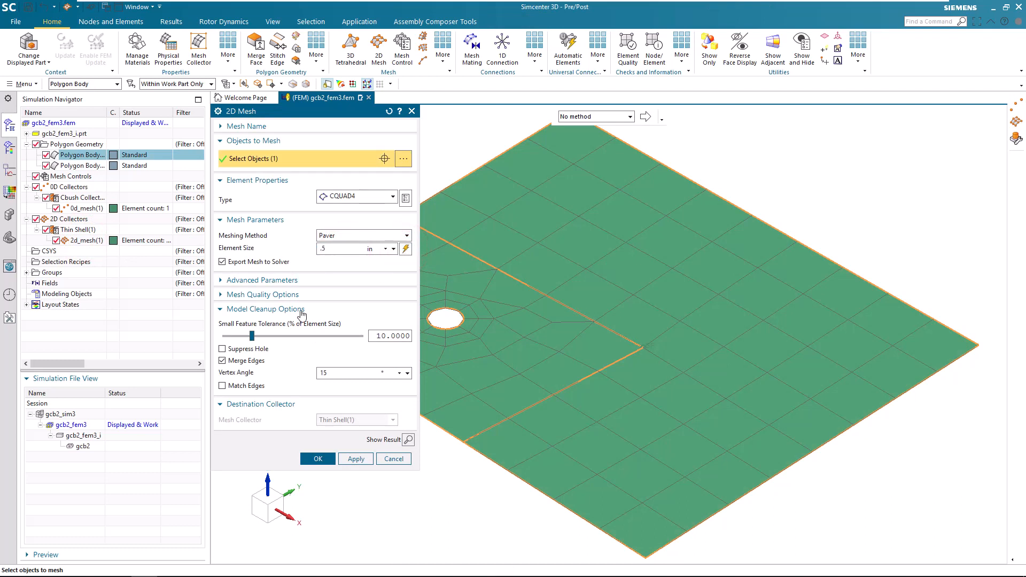
{"action": "left_click", "coordinate": [317, 458]}
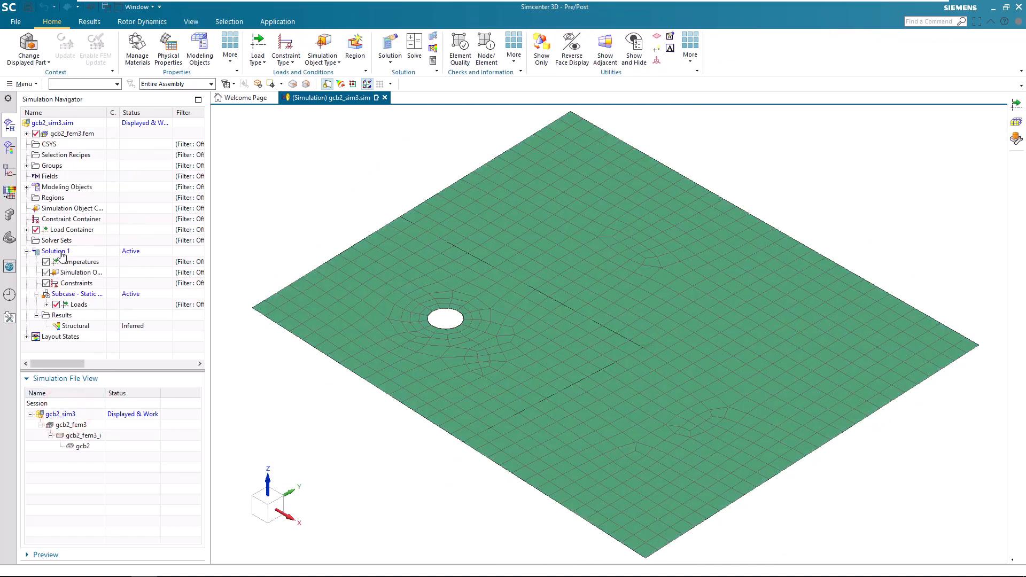
- Solve Solution 1 on the remeshed sheet and expand its Structural result types
{"action": "left_click", "coordinate": [415, 43]}
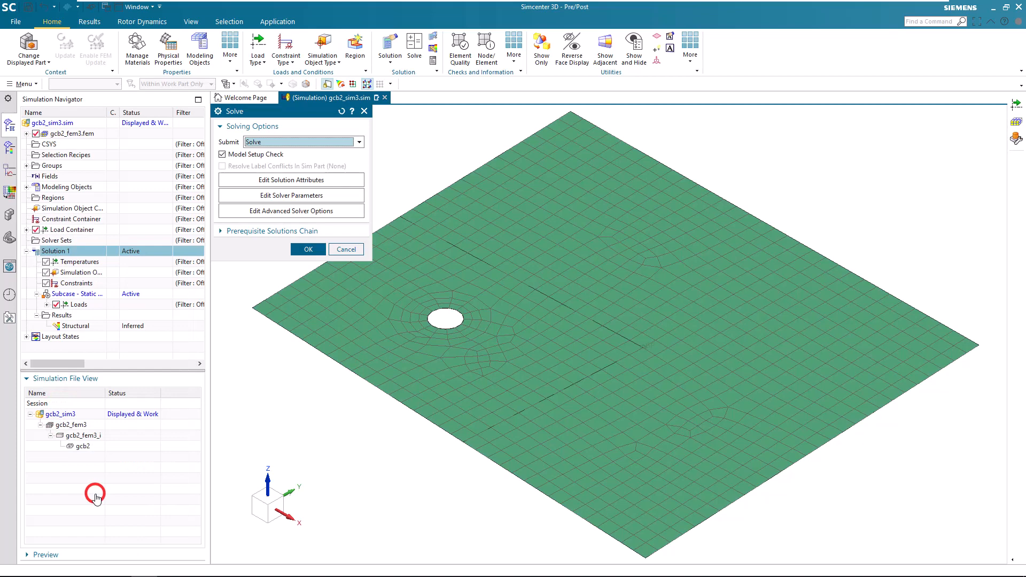
{"action": "left_click", "coordinate": [308, 249]}
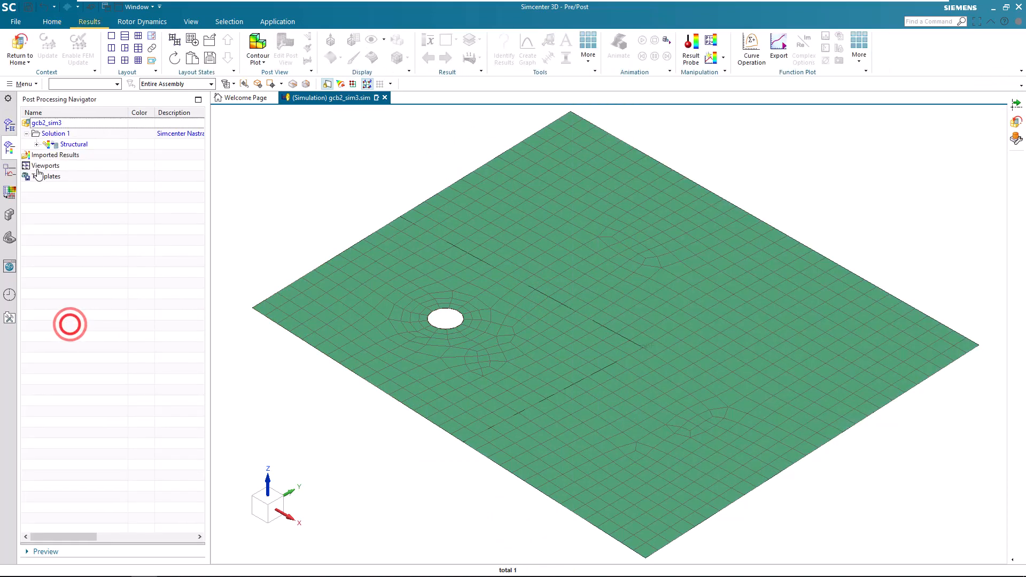
{"action": "left_click", "coordinate": [35, 145]}
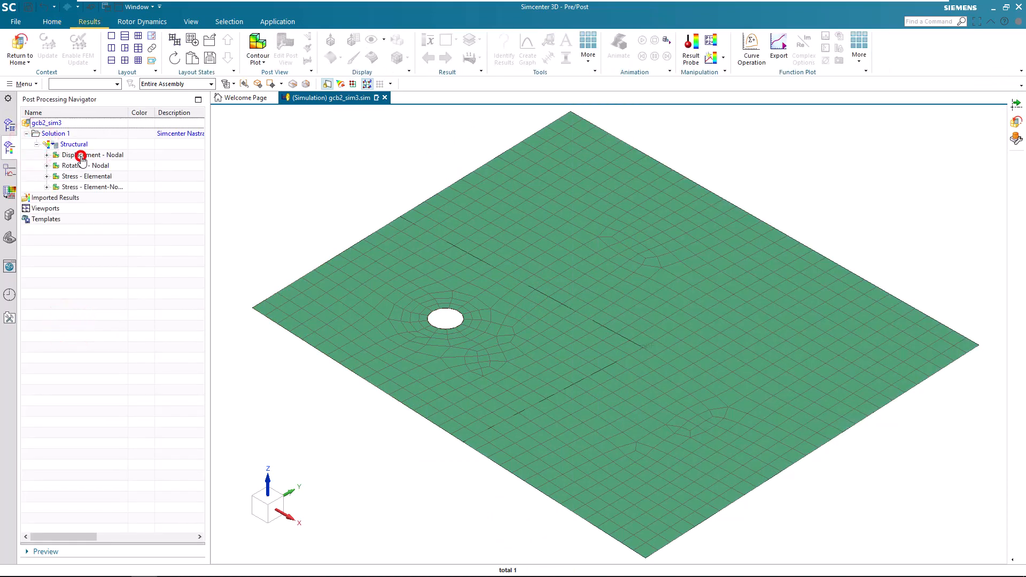